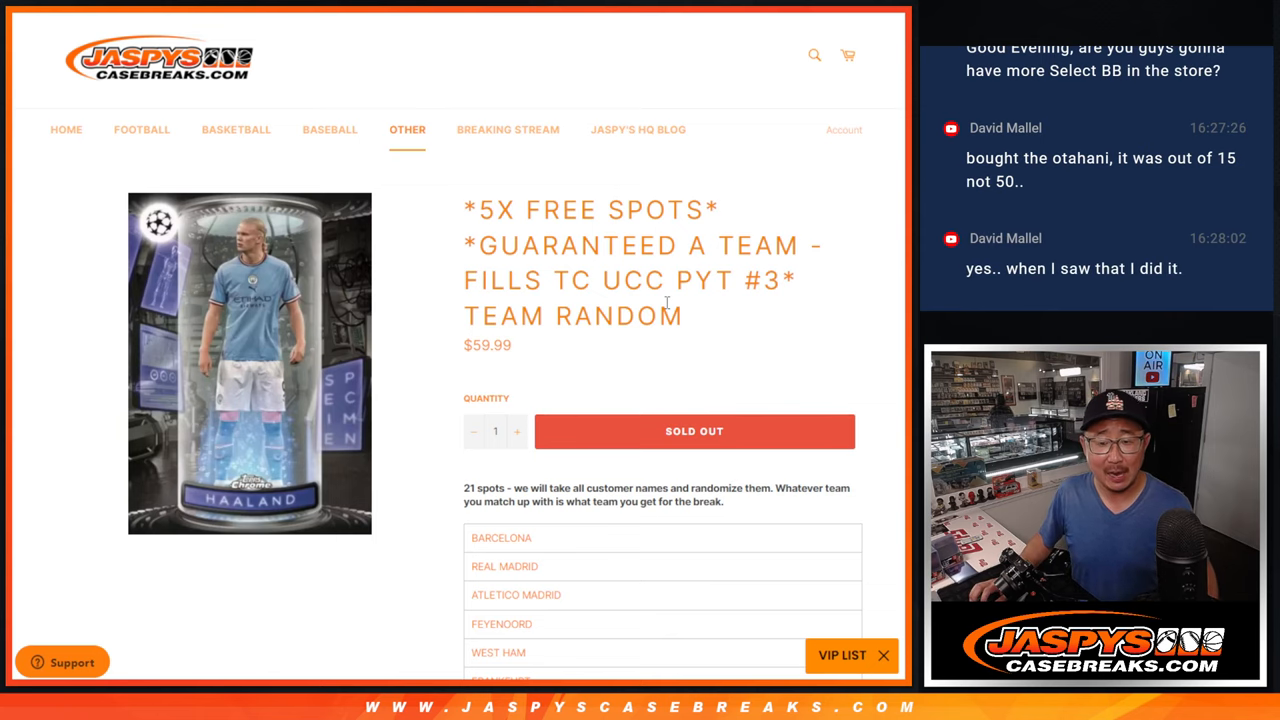
Review the Jaspys Casebreaks team list, then select the sixteen customer names in column D
scroll(down, 3)
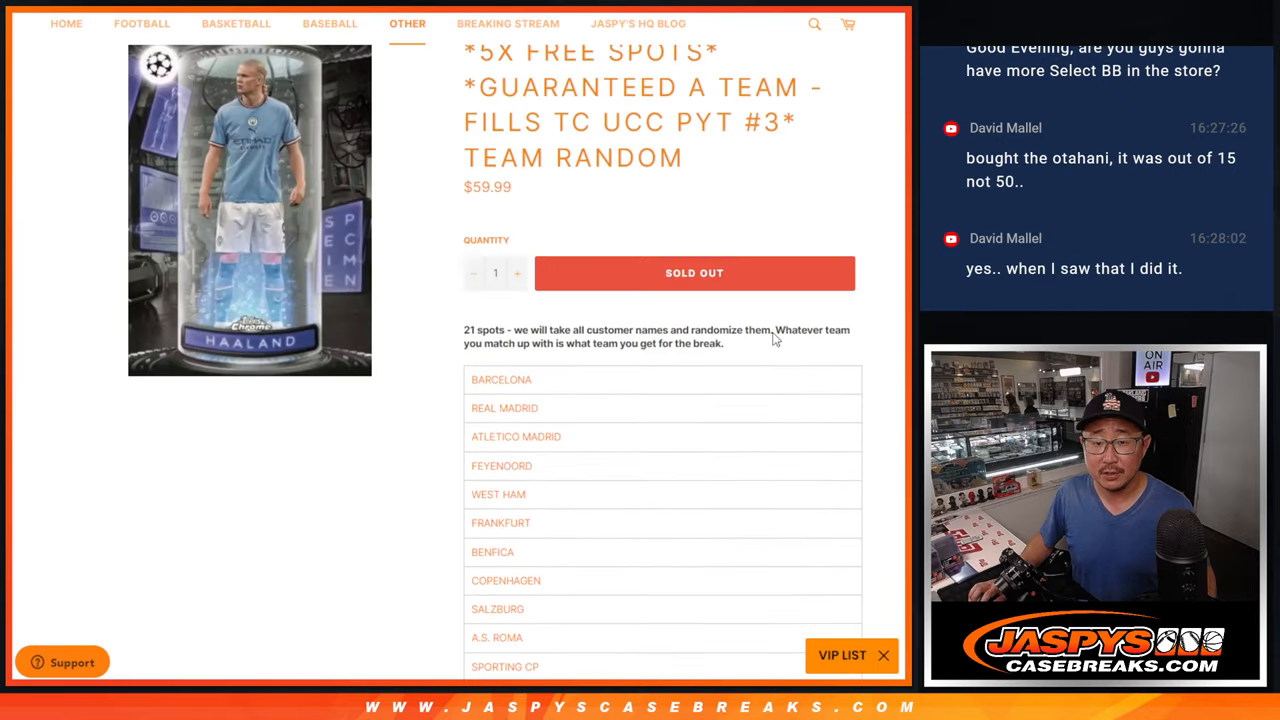
scroll(up, 3)
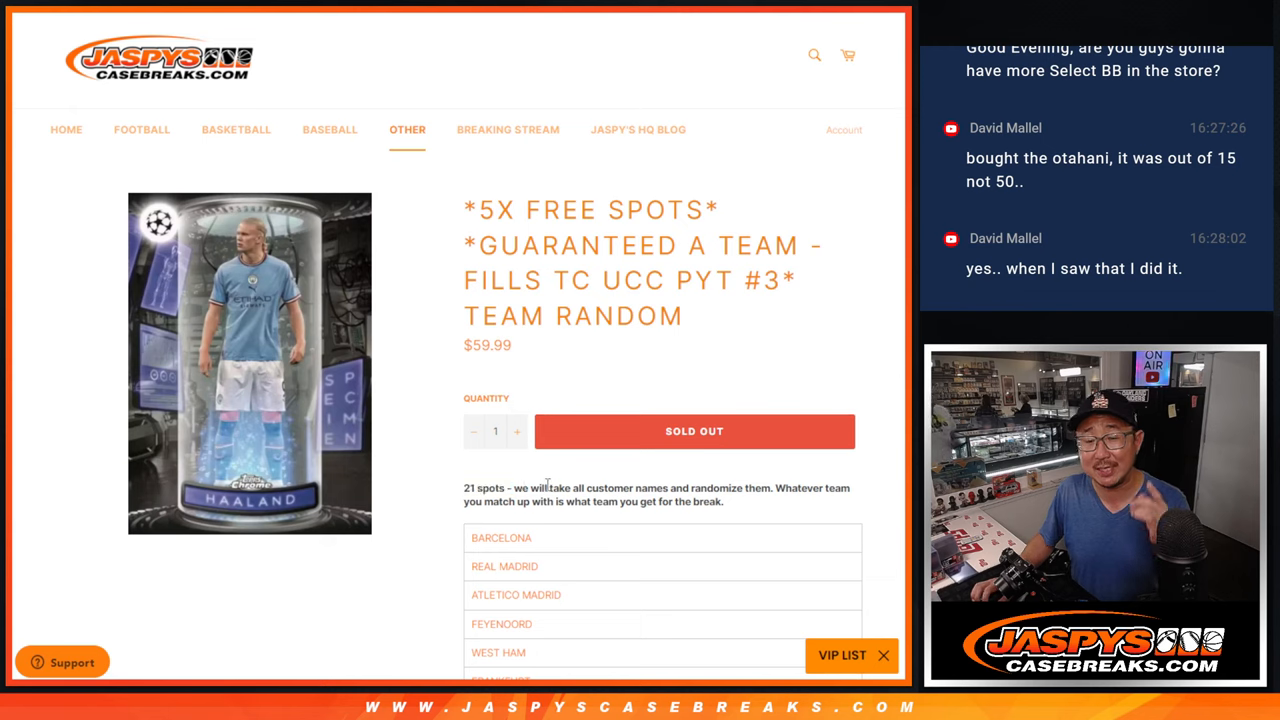
mouse_move(557, 537)
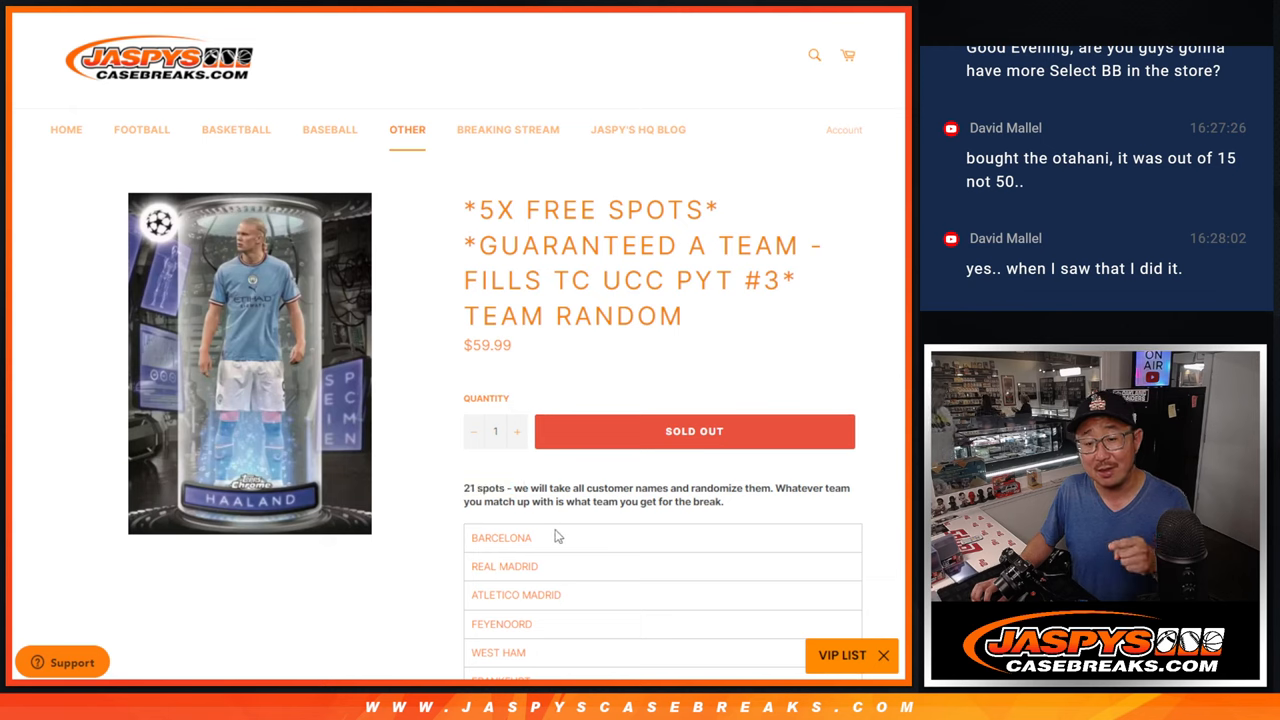
double_click(501, 537)
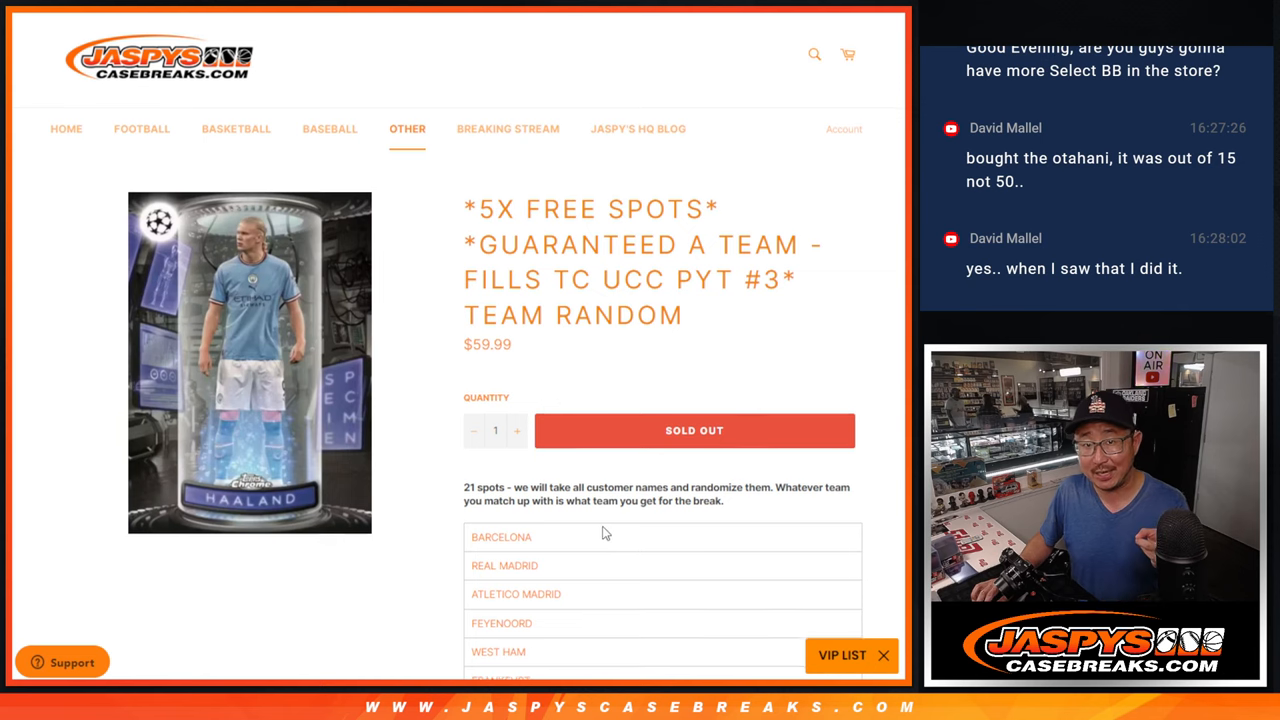
scroll(down, 3)
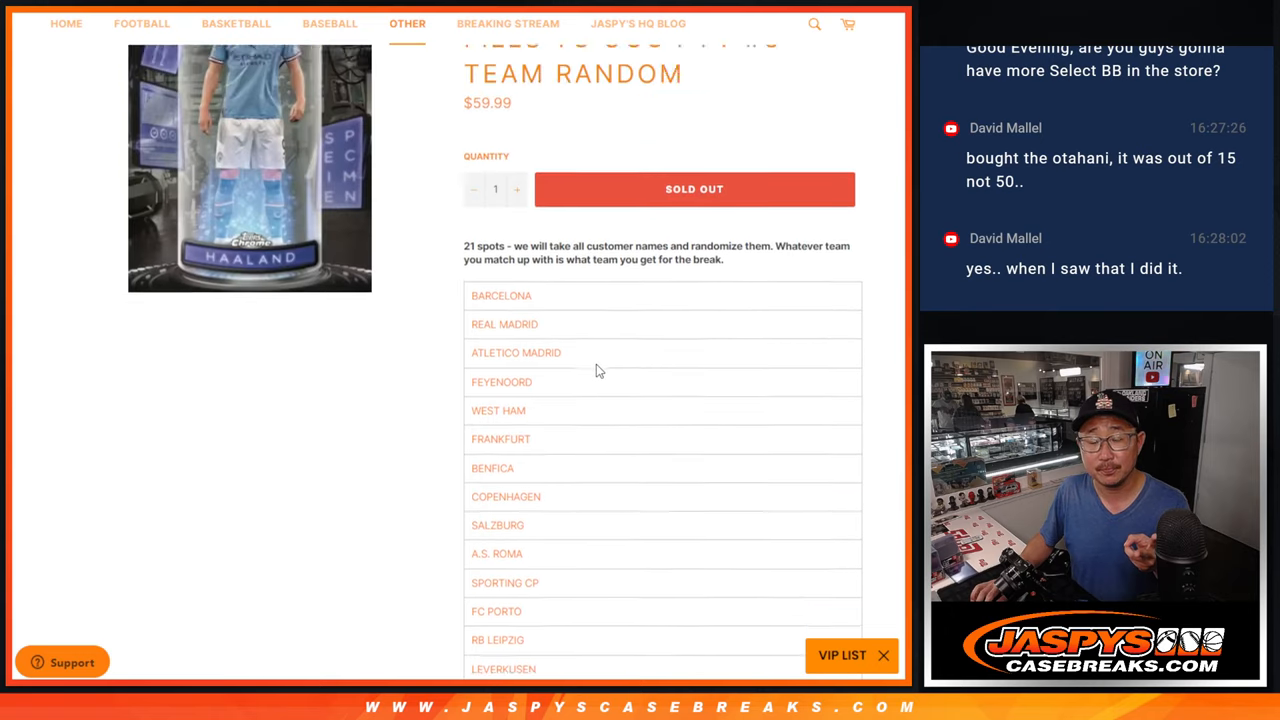
scroll(up, 3)
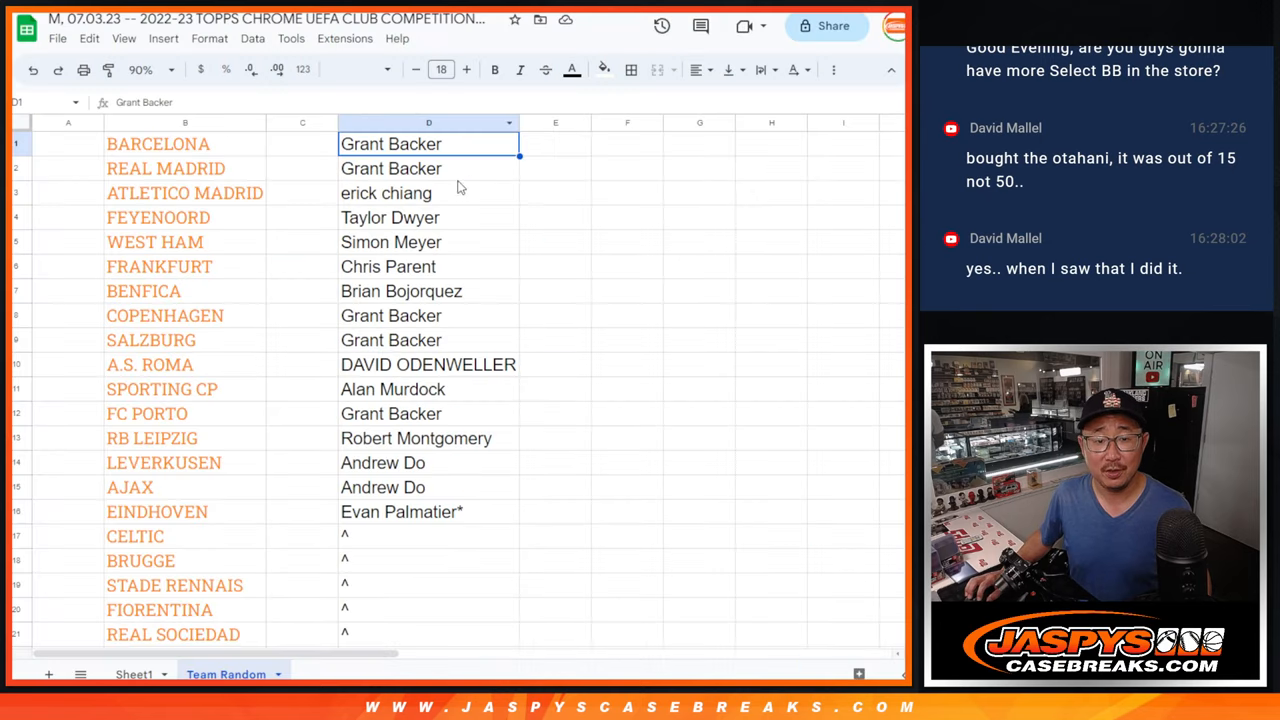
drag(428, 144, 428, 511)
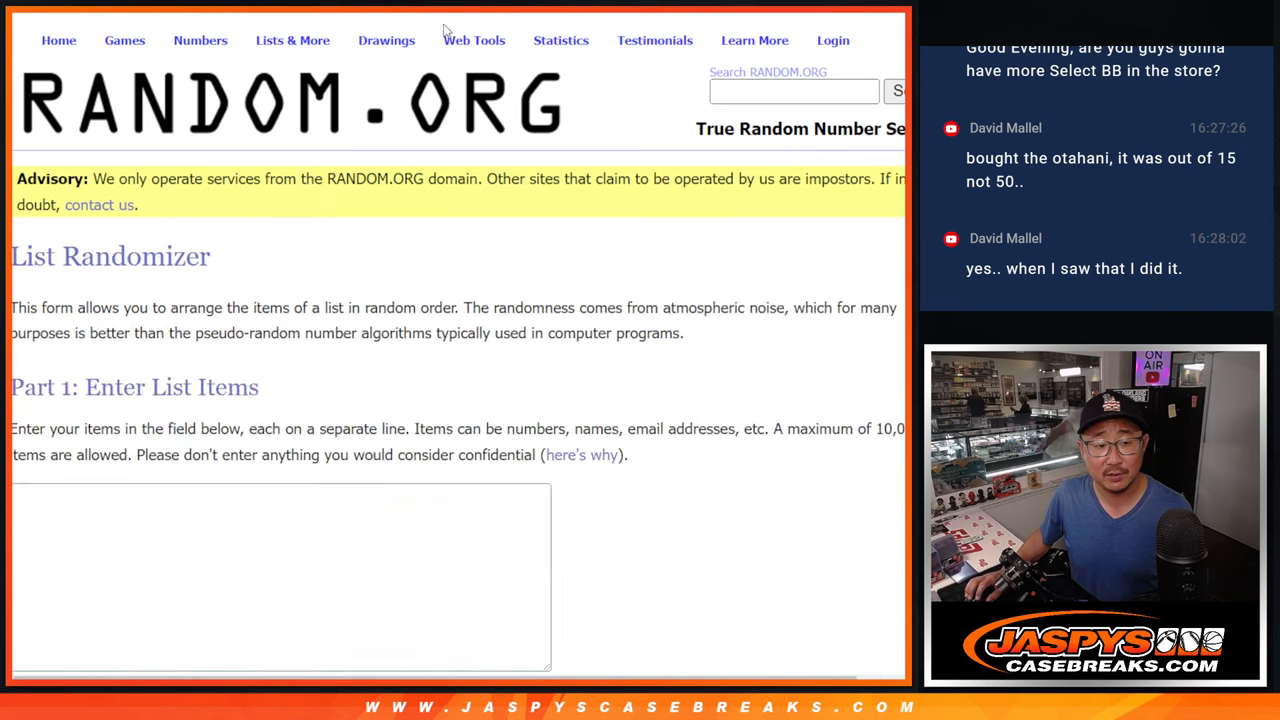
Randomize the 16 pasted names in RANDOM.org's List Randomizer, then reshuffle repeatedly
scroll(down, 3)
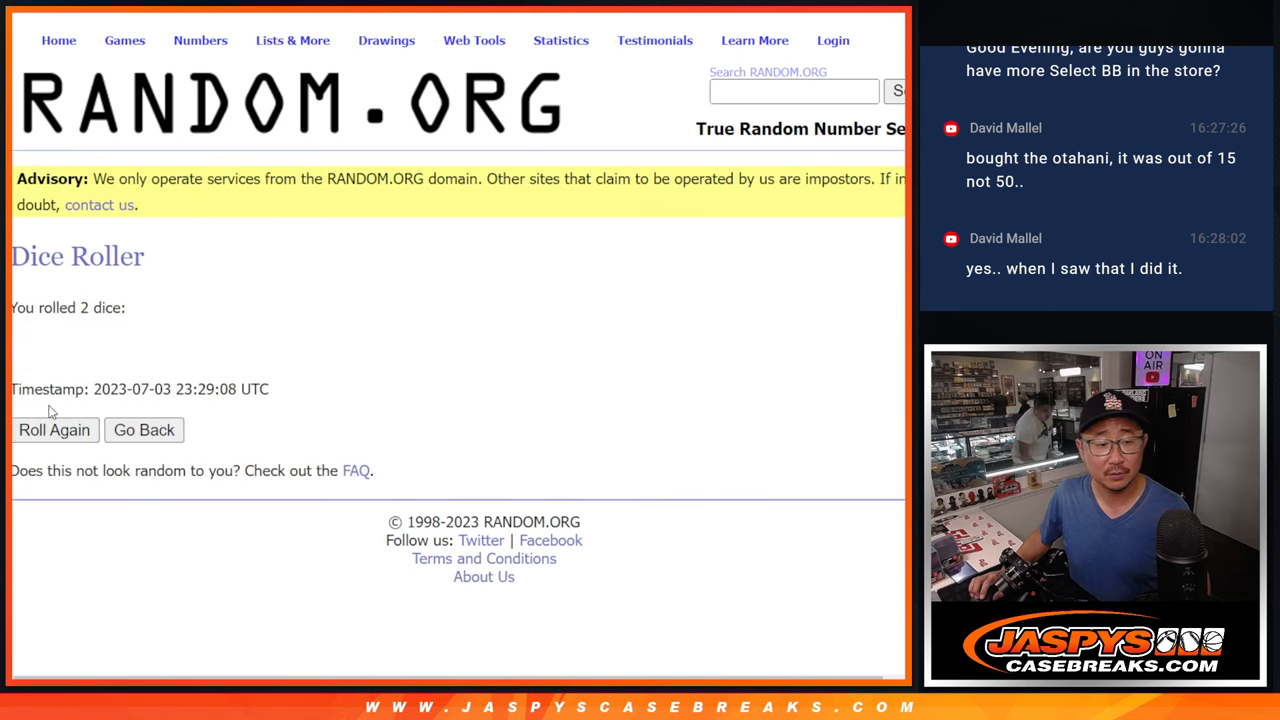
click(54, 430)
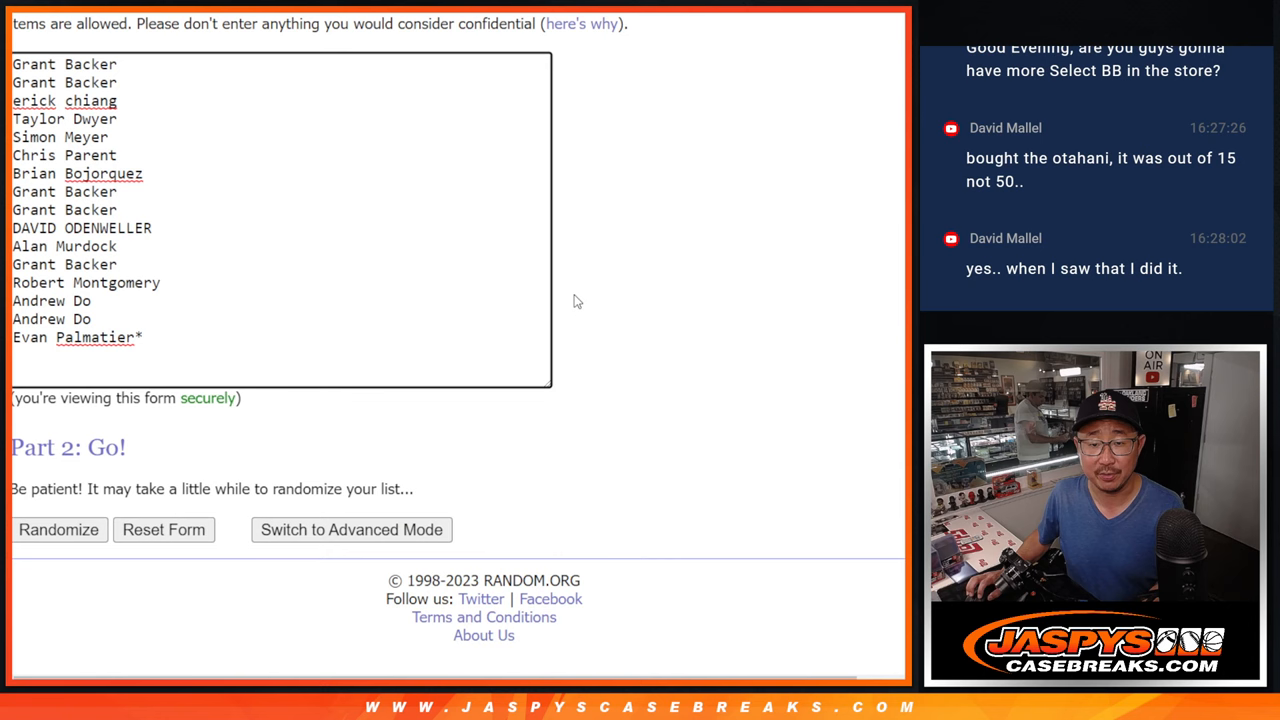
click(58, 529)
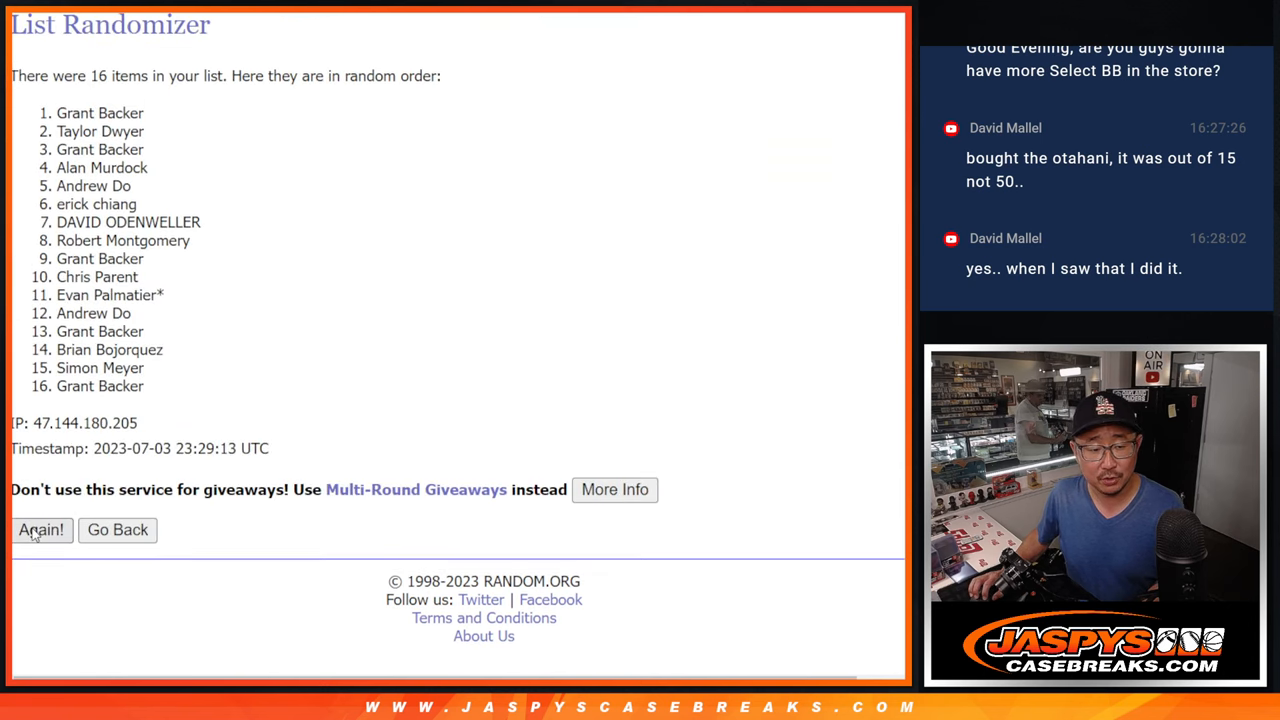
click(41, 530)
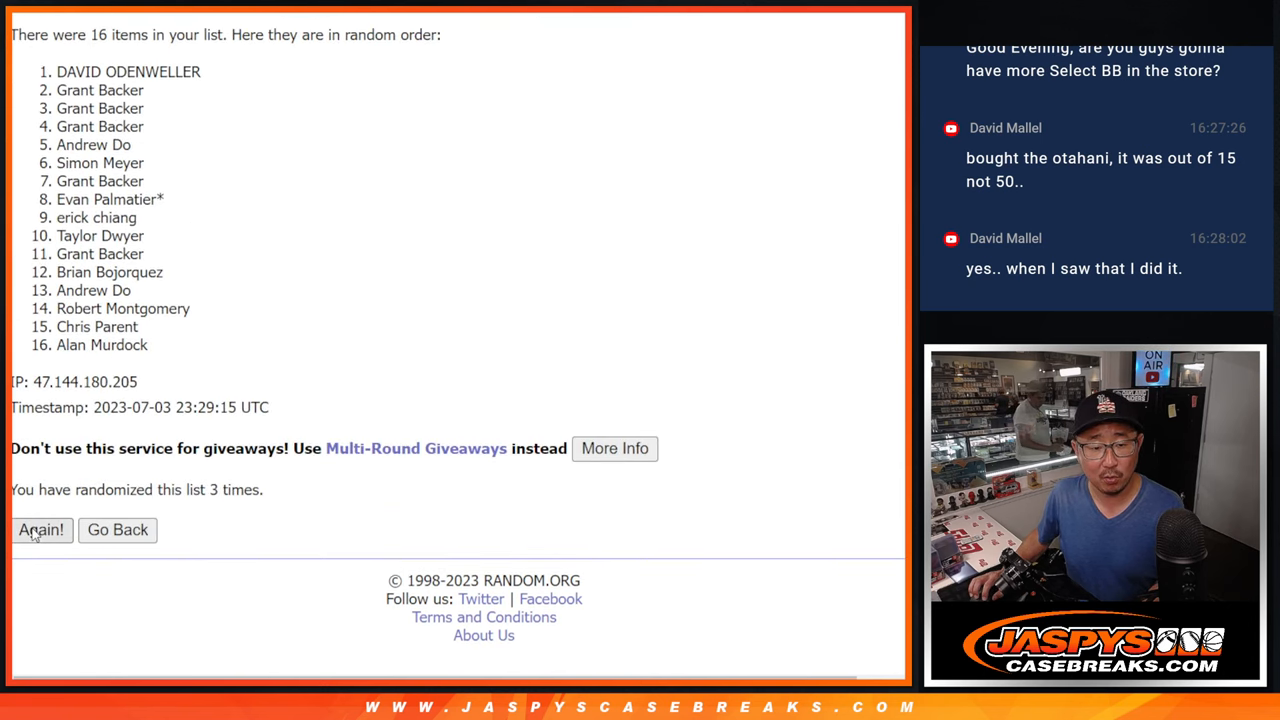
click(41, 530)
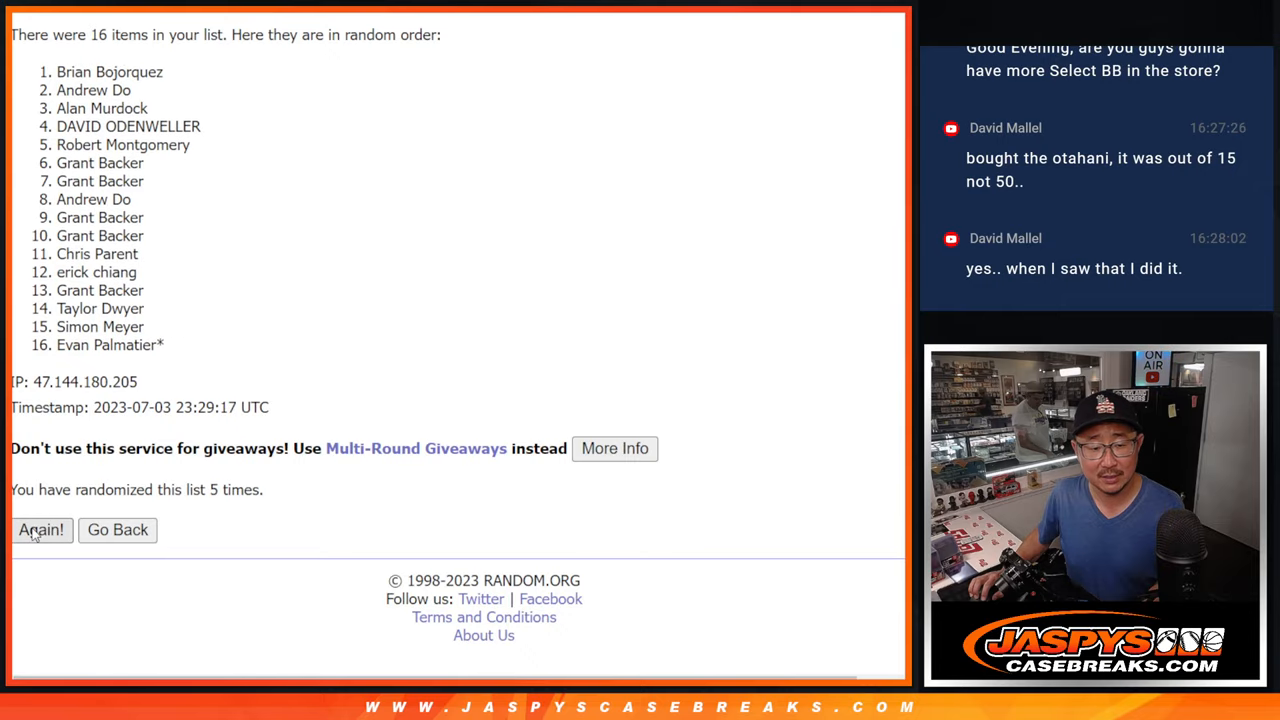
click(41, 530)
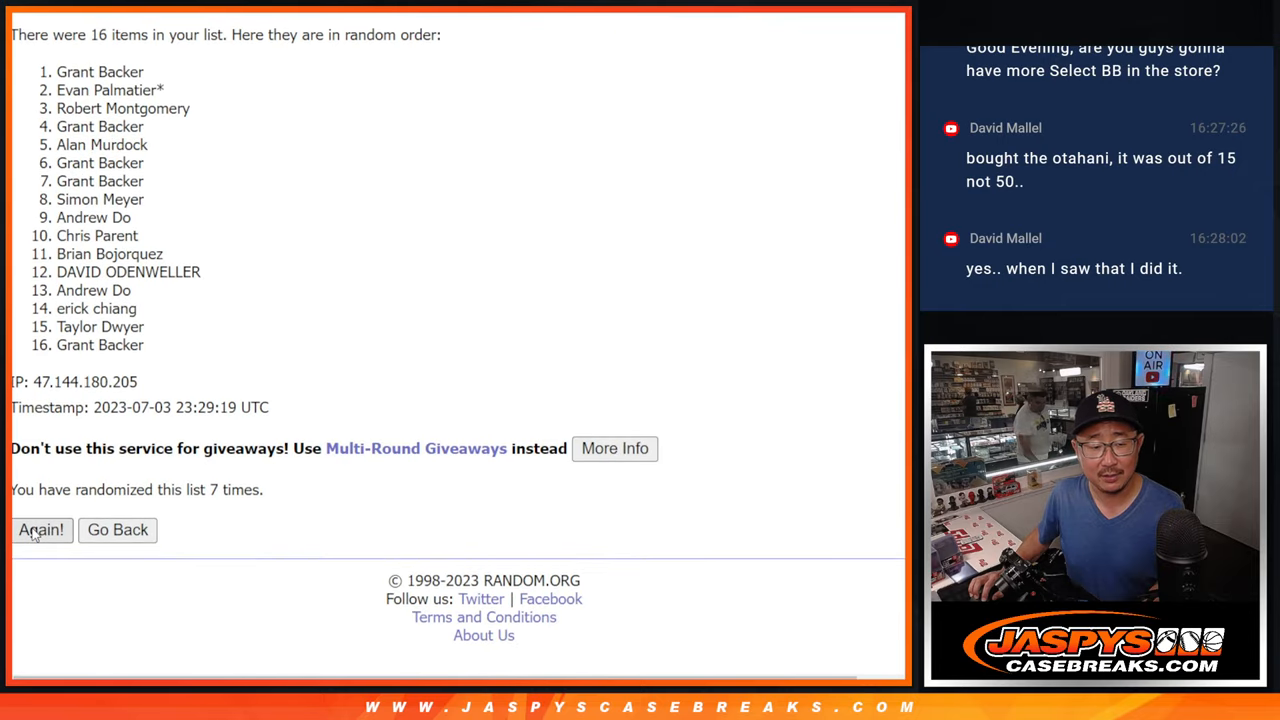
click(41, 530)
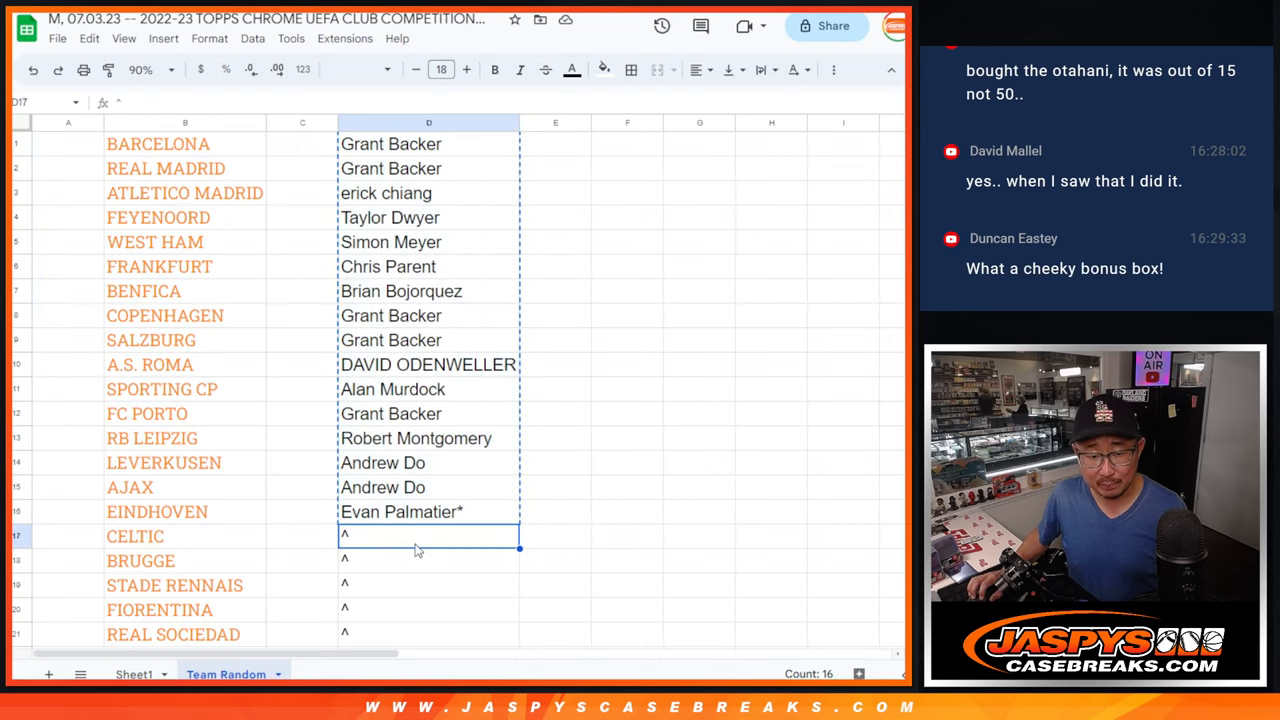
text(Brian Bojorquez)
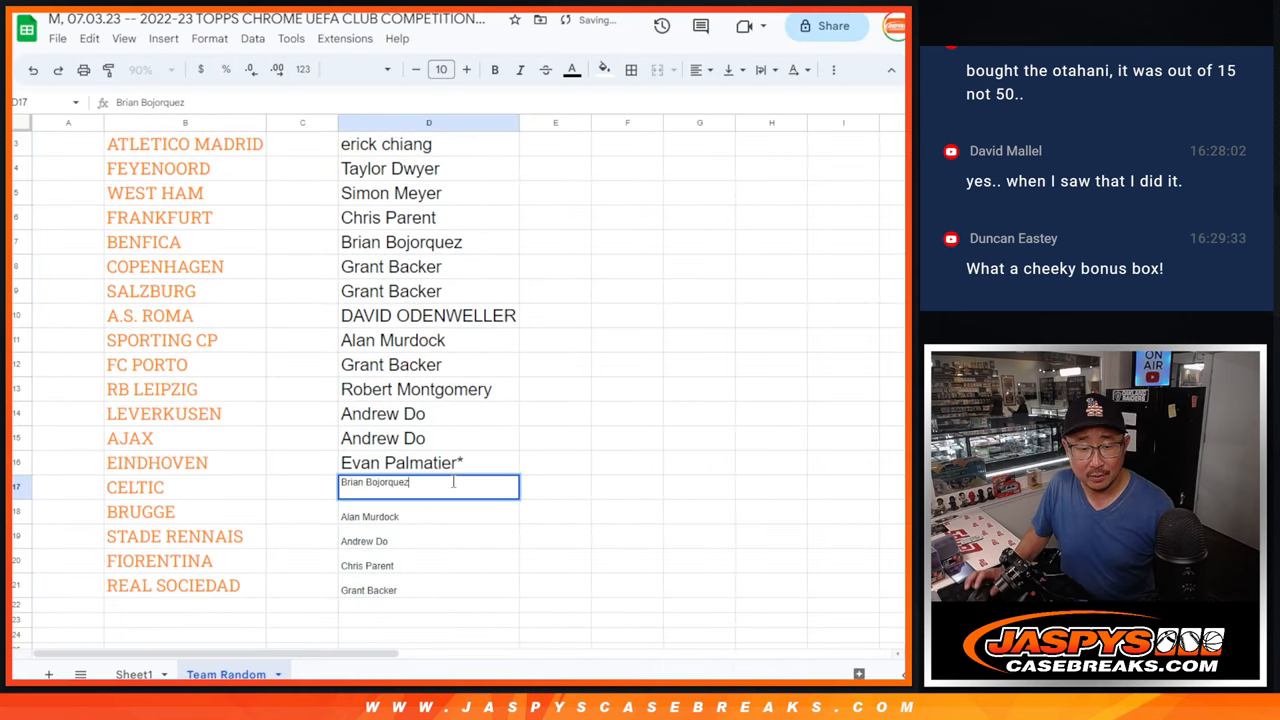
text(")
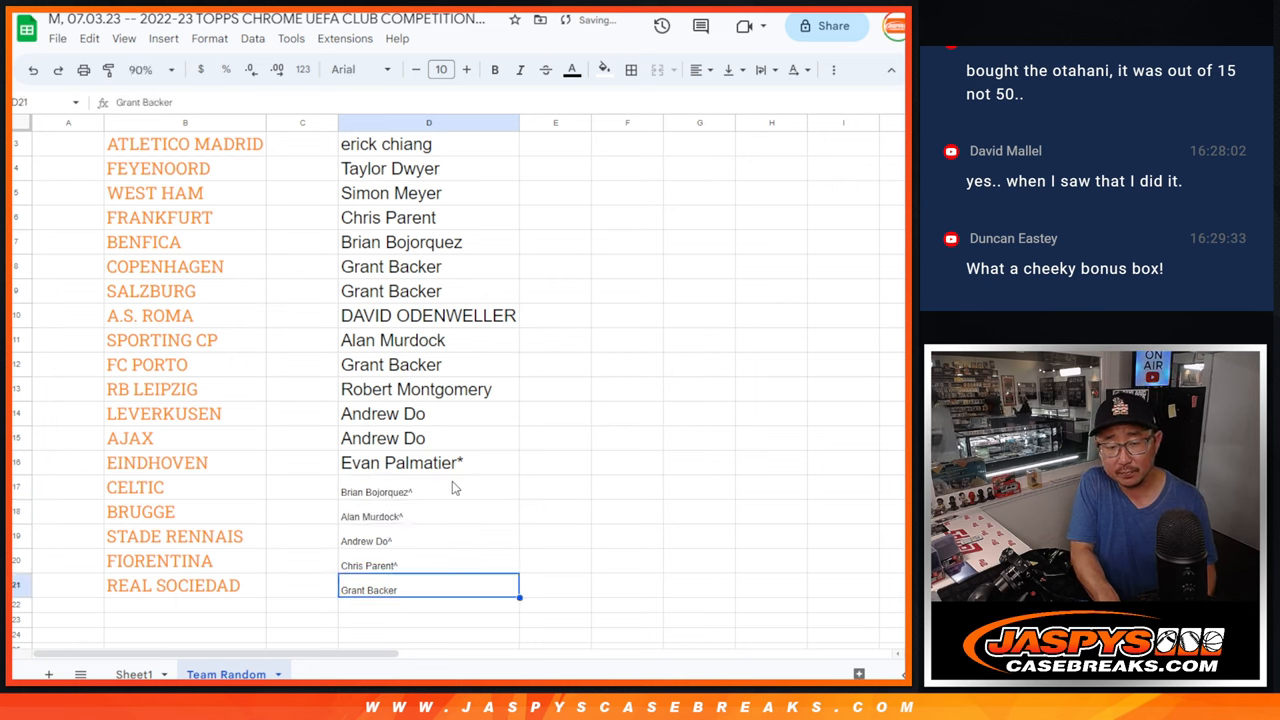
key(enter)
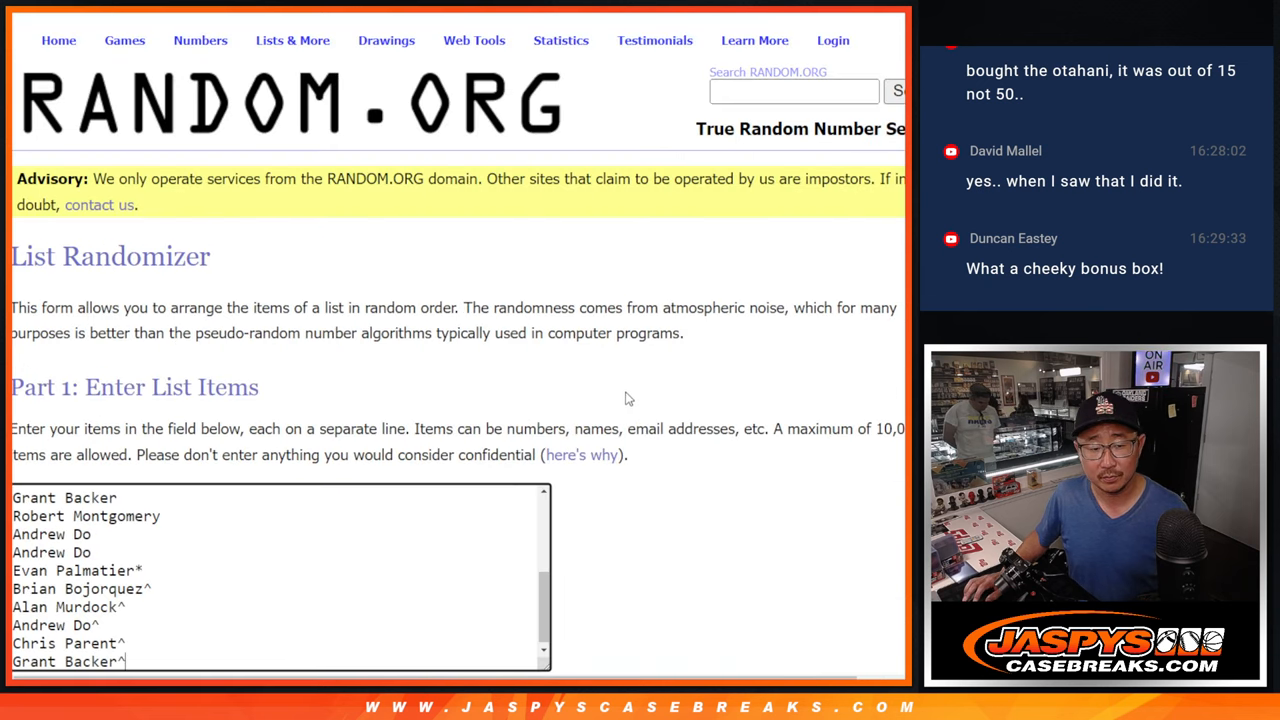
Randomize all 21 customer names in List Randomizer and reshuffle them several times
scroll(down, 3)
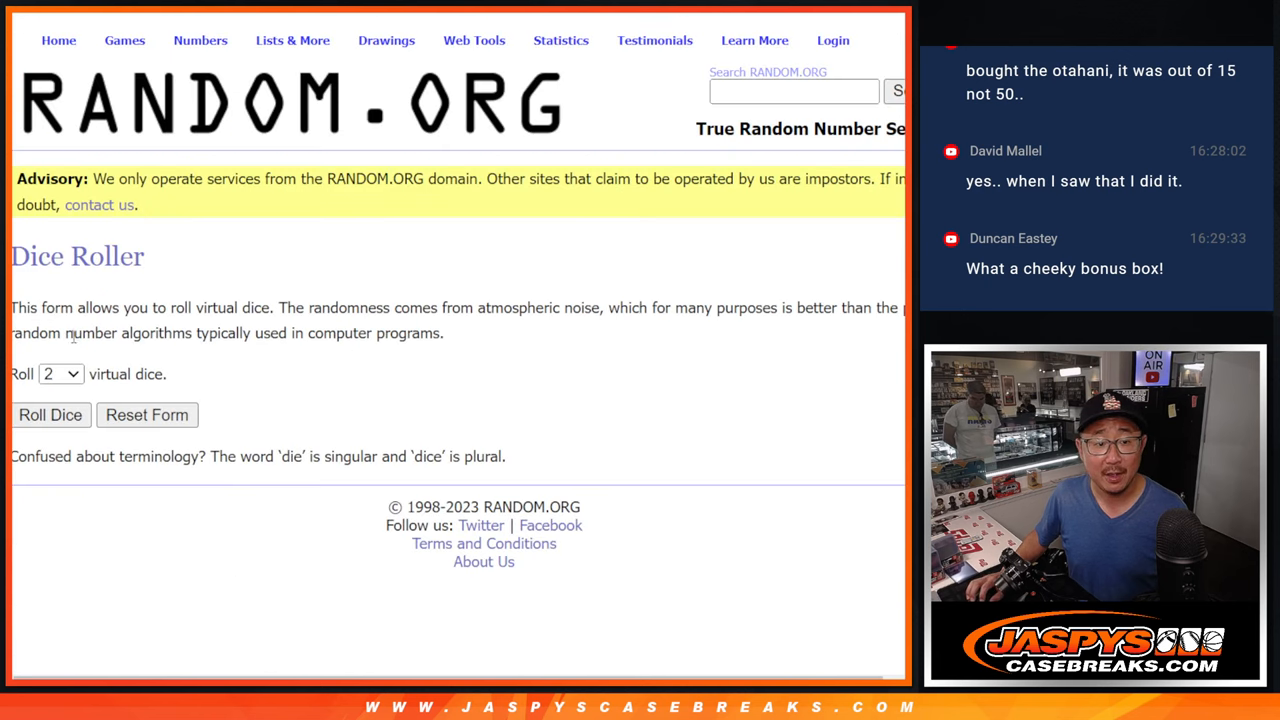
click(50, 415)
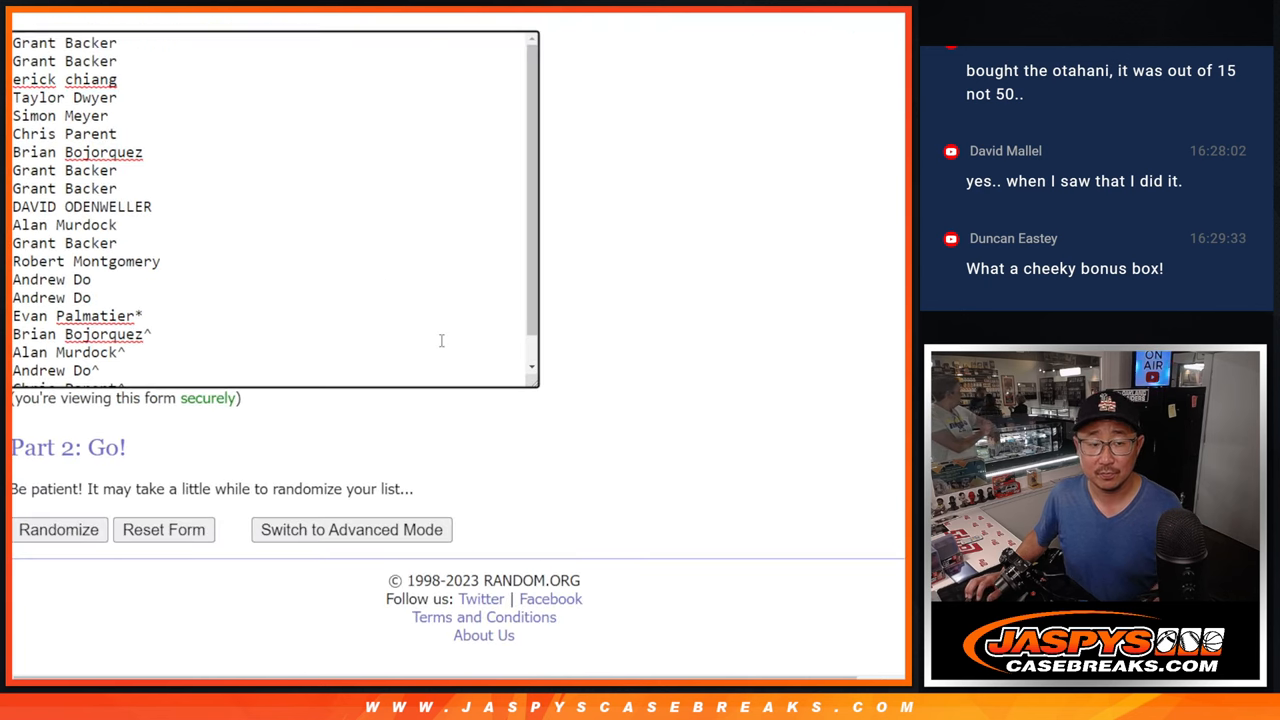
click(58, 529)
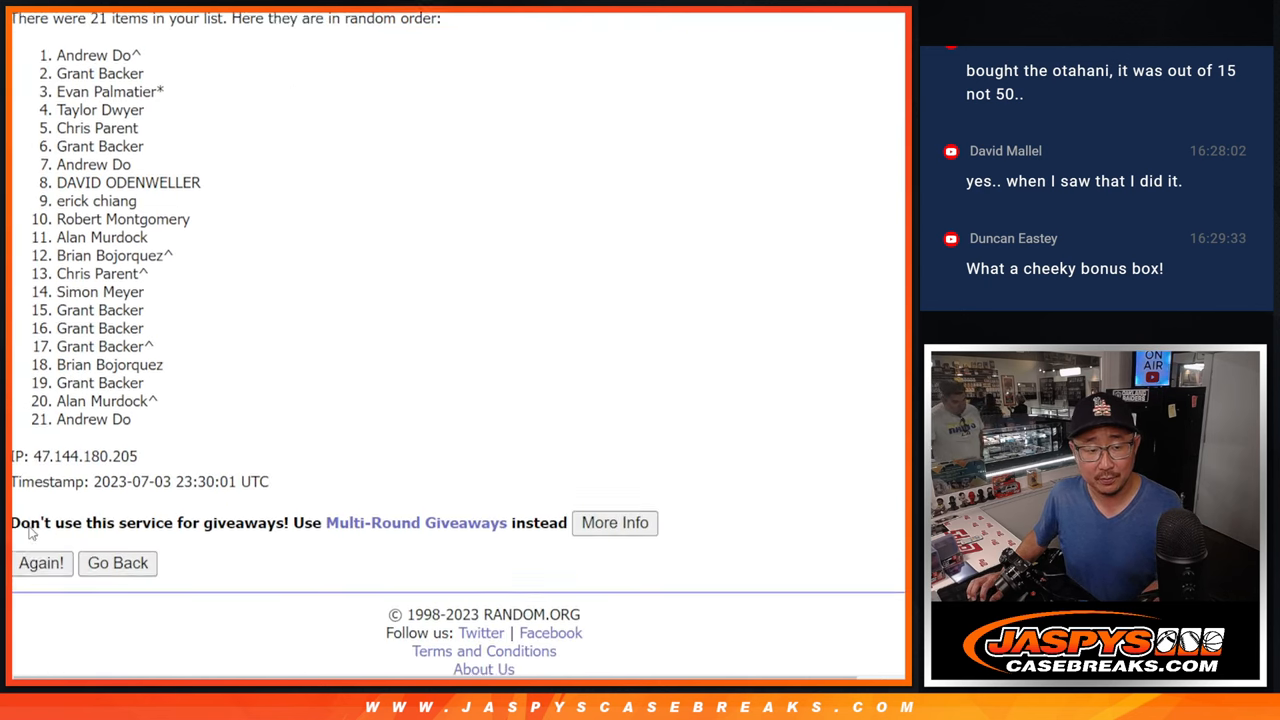
click(41, 562)
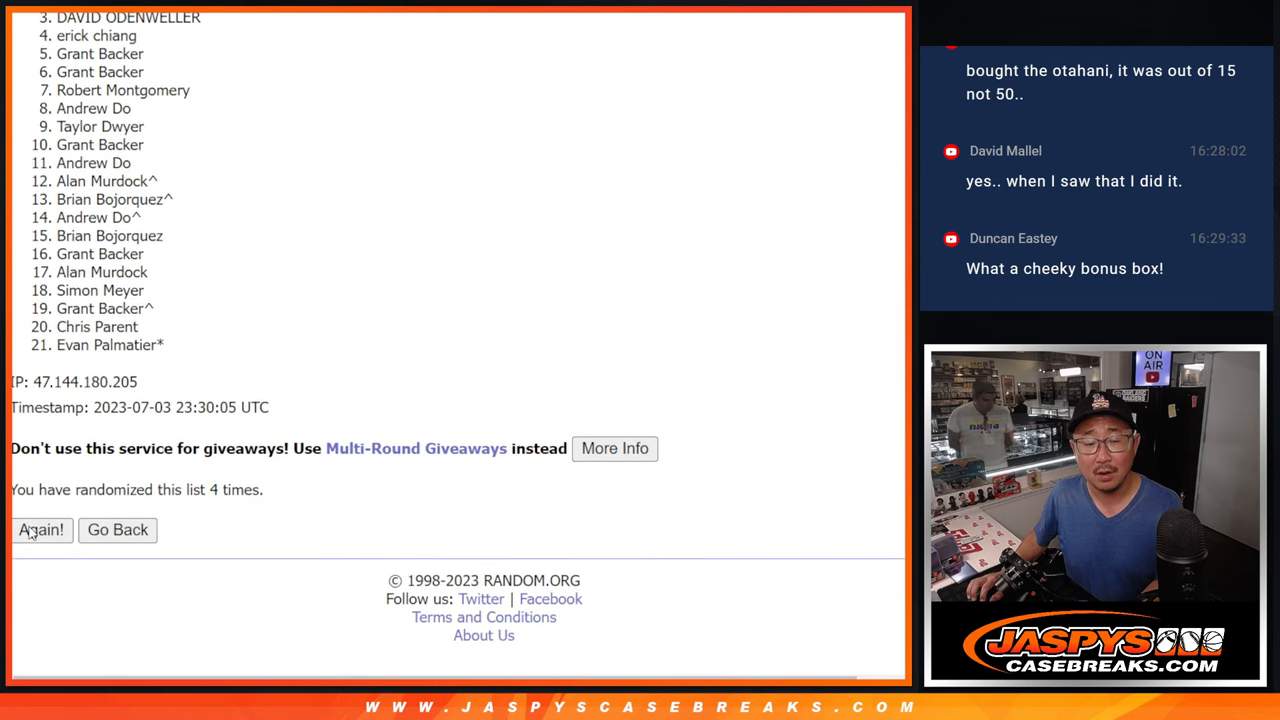
click(41, 529)
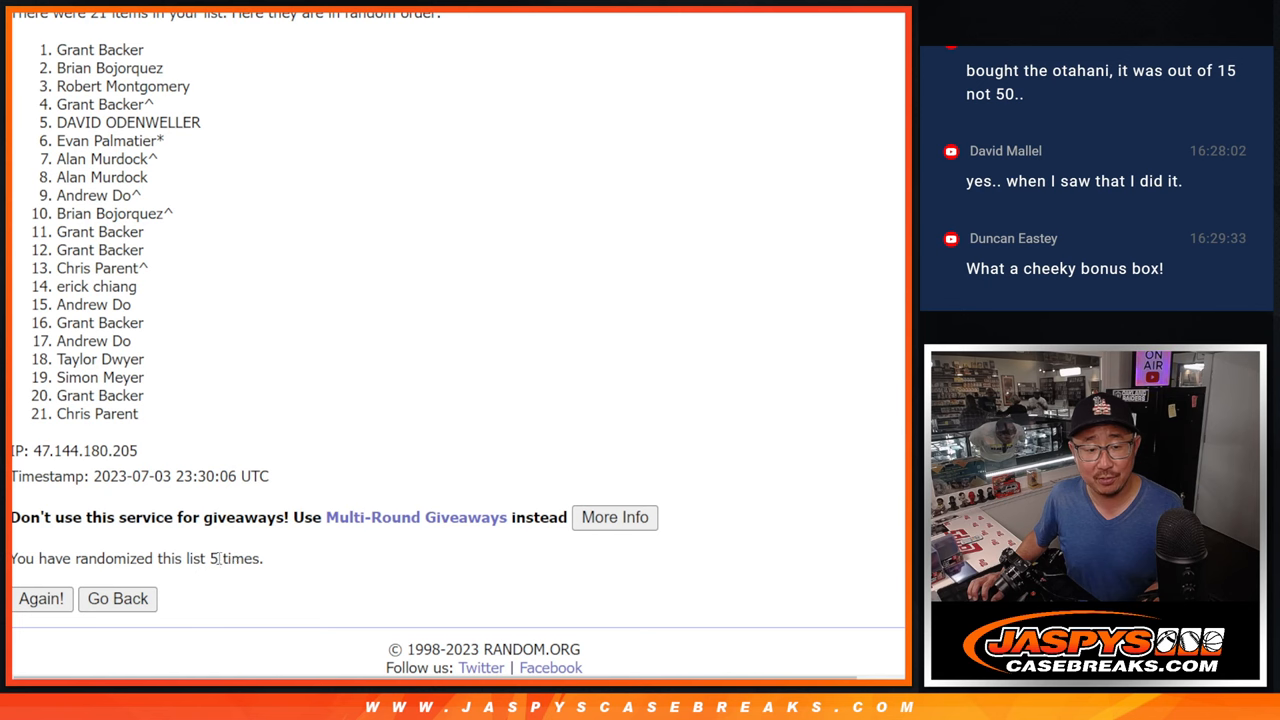
double_click(231, 558)
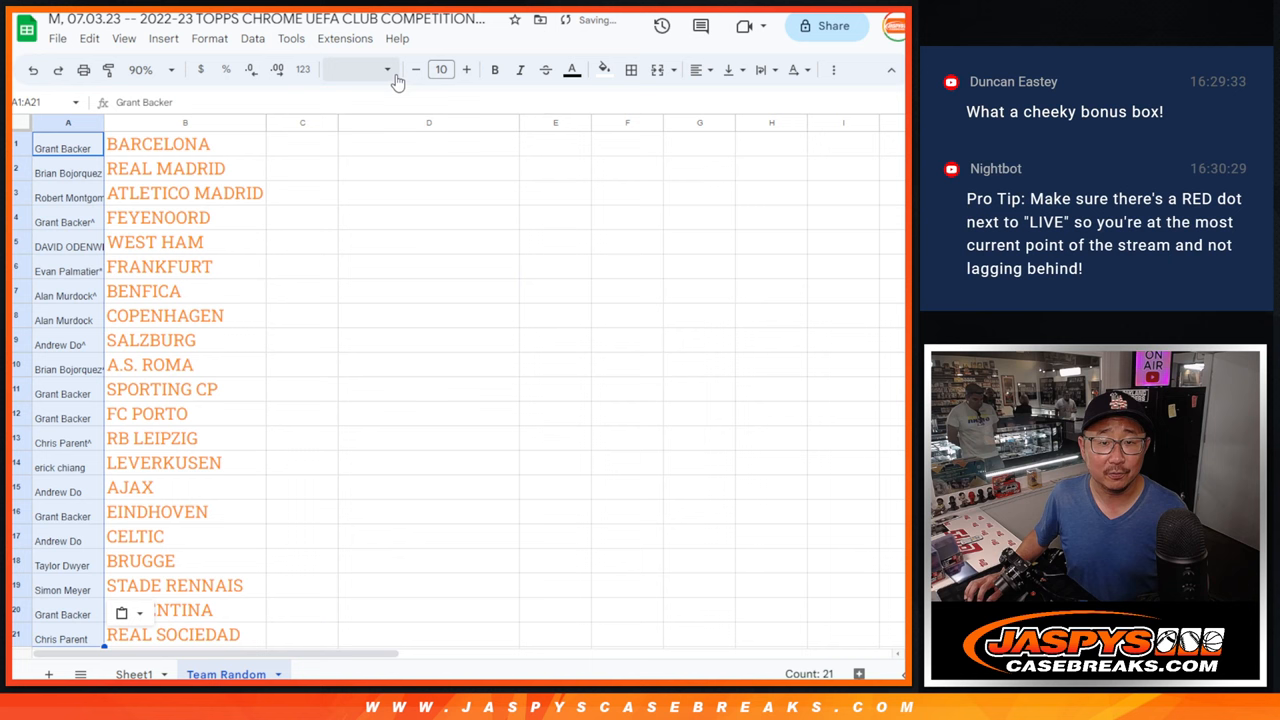
Set column A names to font size 18 and check the Real Madrid, Atletico Madrid and Feyenoord pairings
click(441, 69)
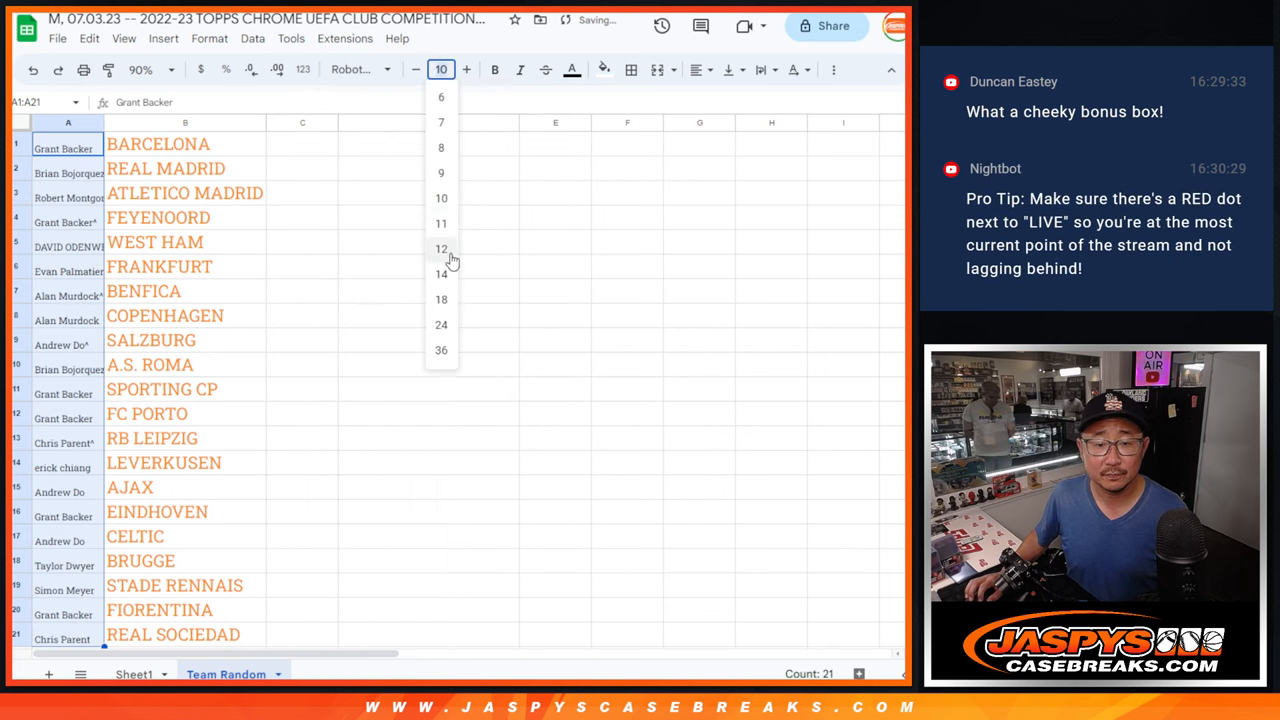
click(441, 299)
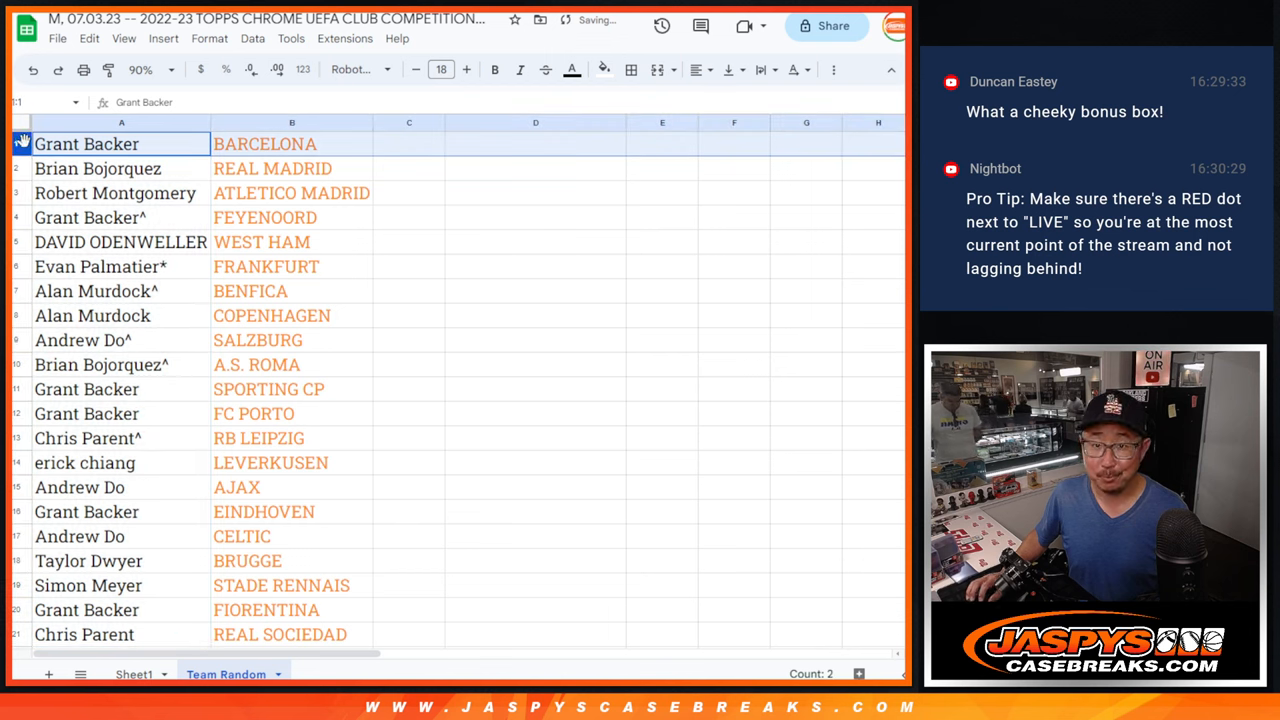
click(97, 168)
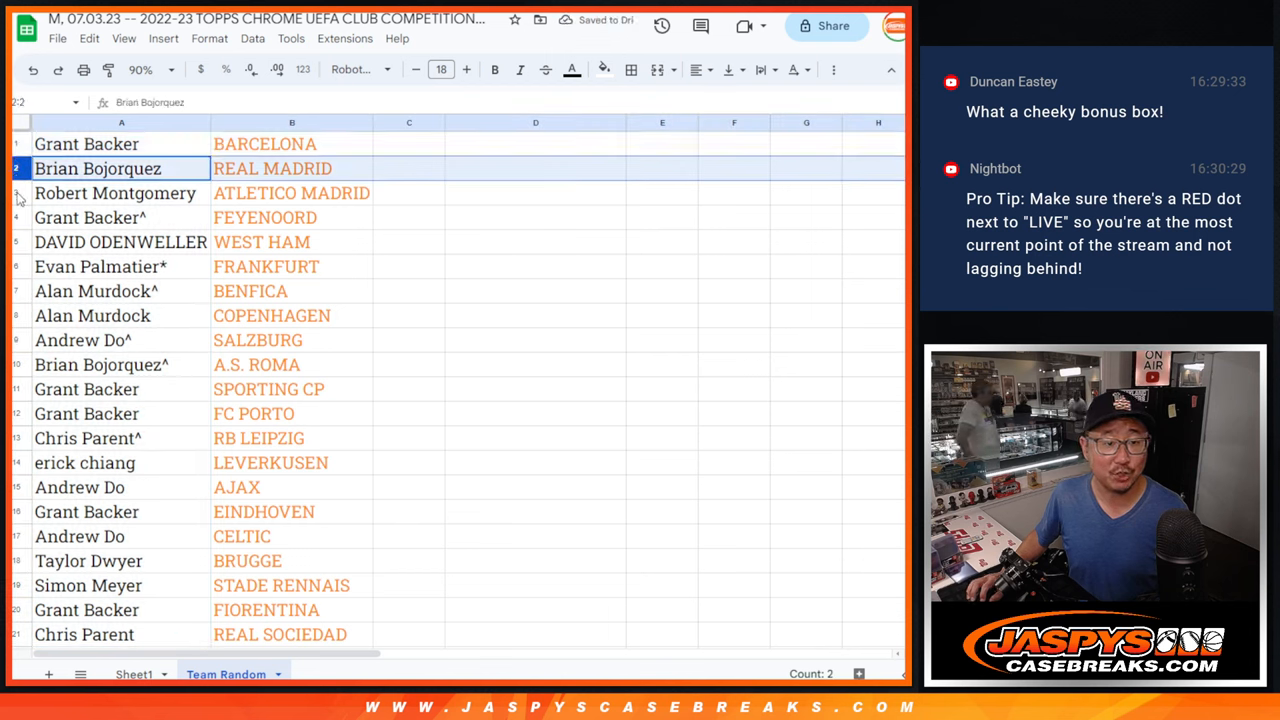
click(115, 192)
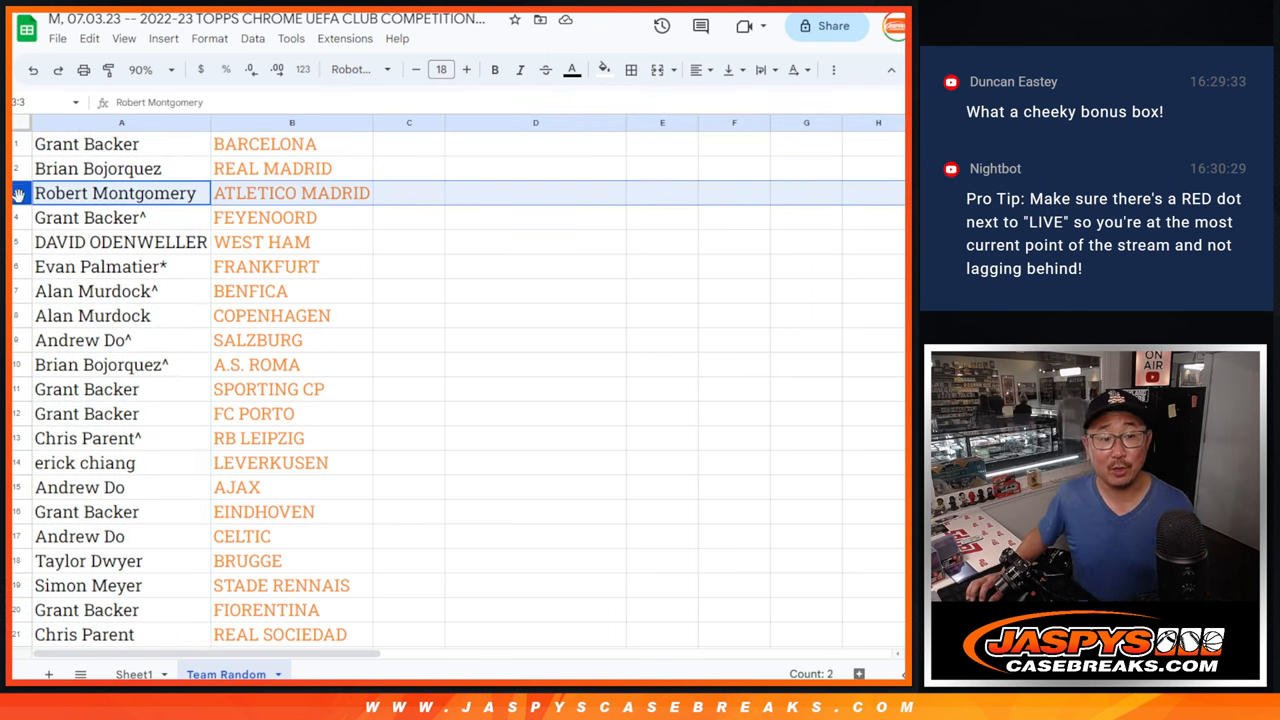
click(90, 217)
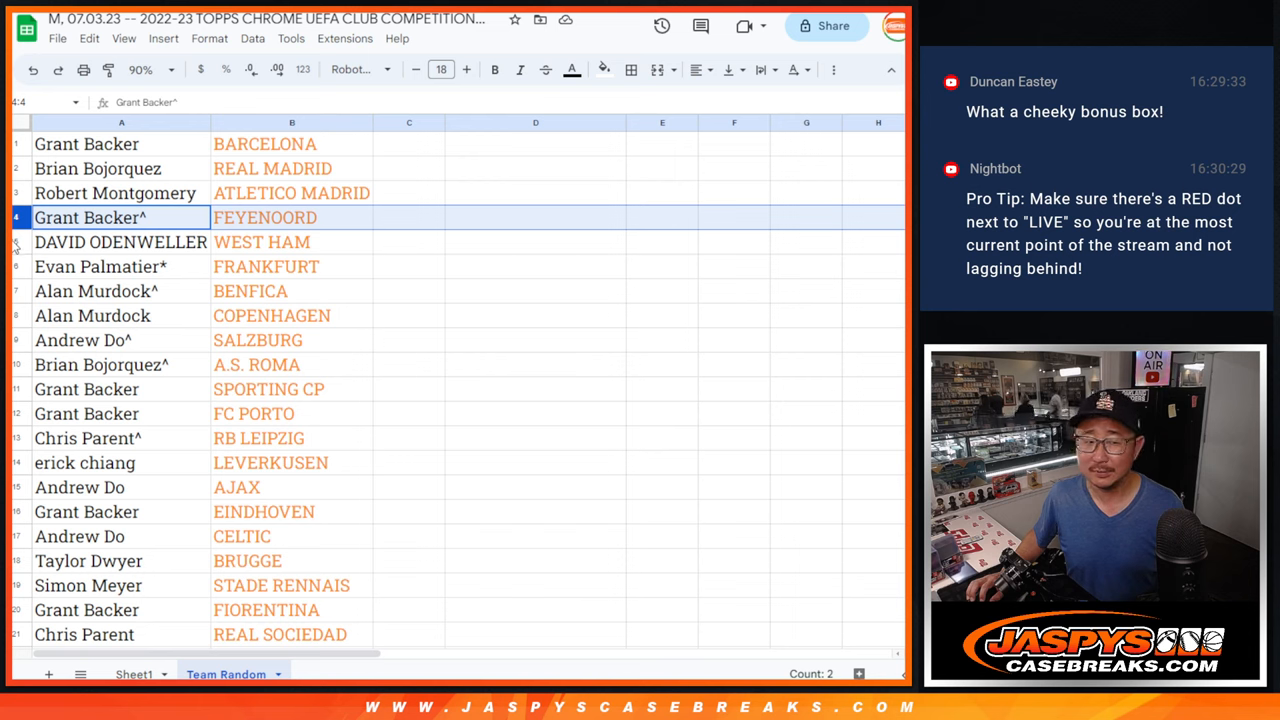
Go through the remaining name-team pairings, Frankfurt through Real Sociedad
click(100, 266)
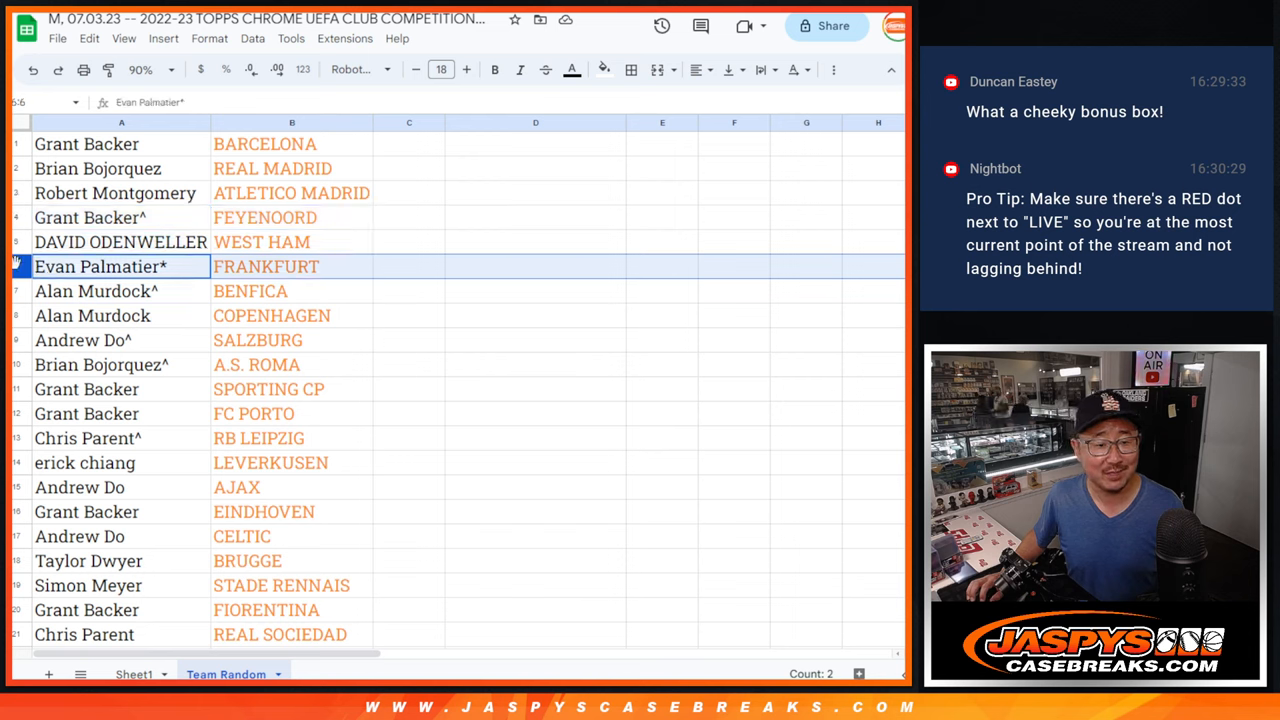
click(95, 291)
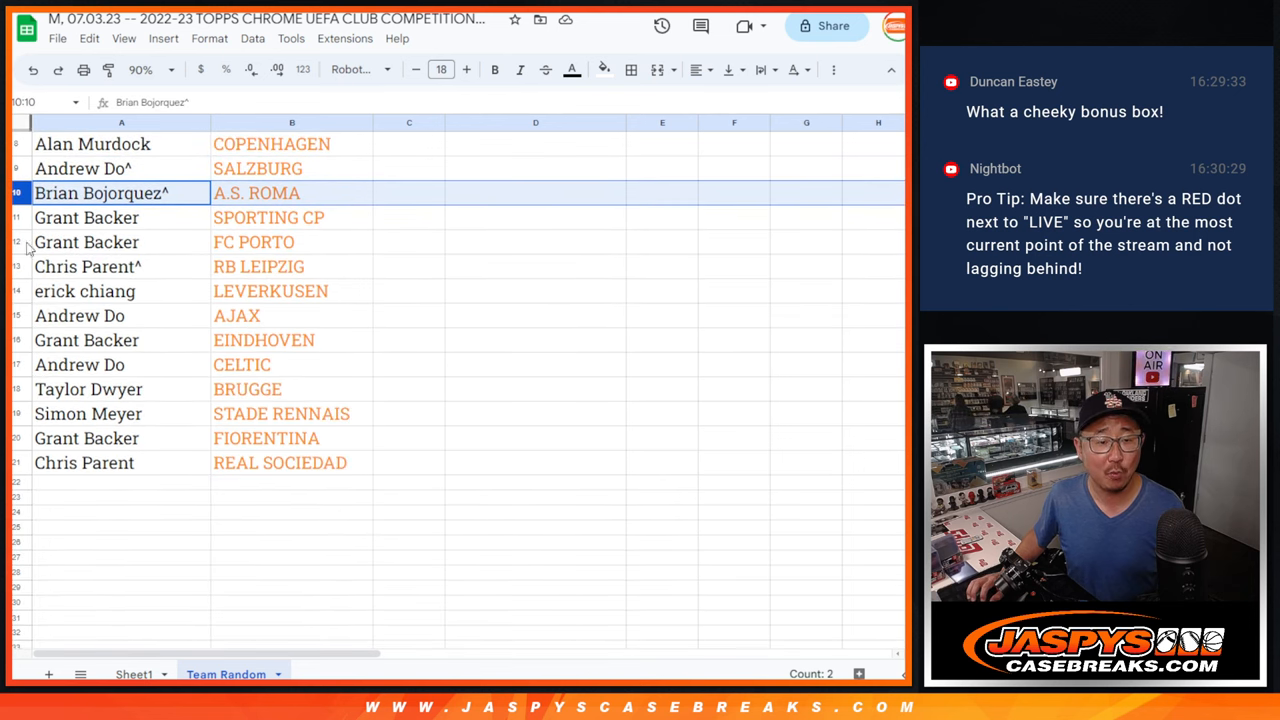
click(87, 242)
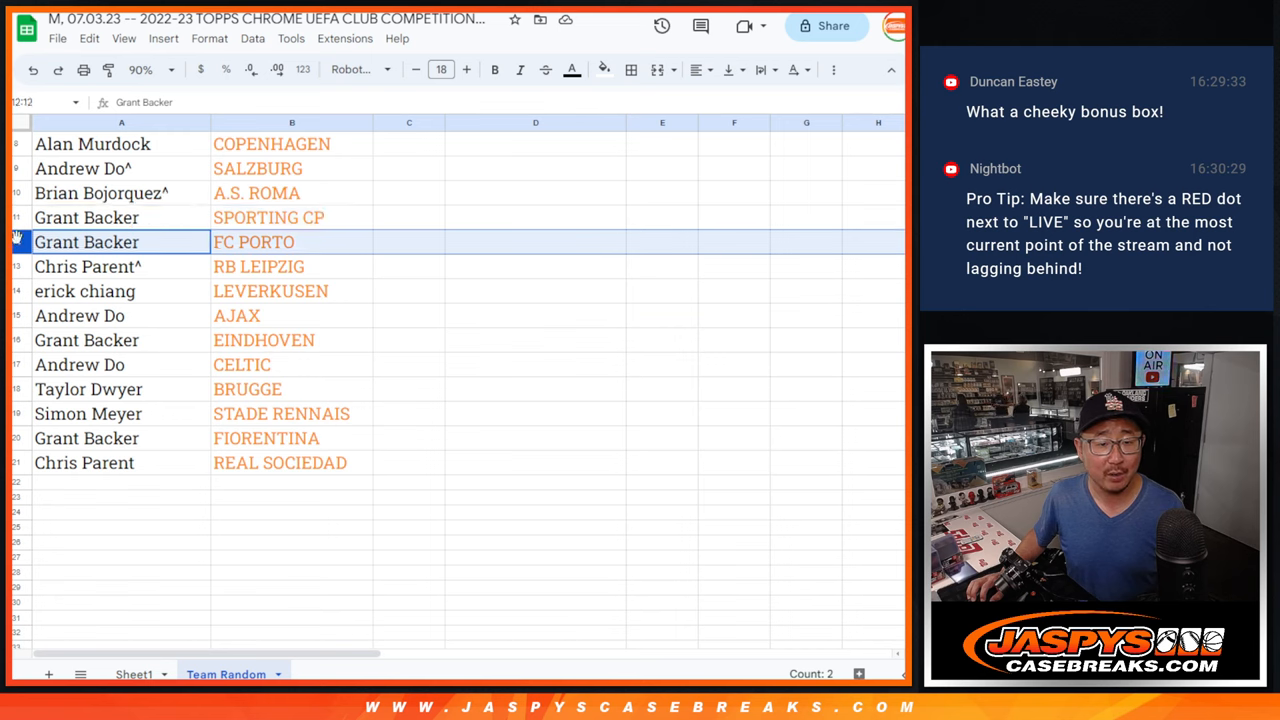
click(86, 266)
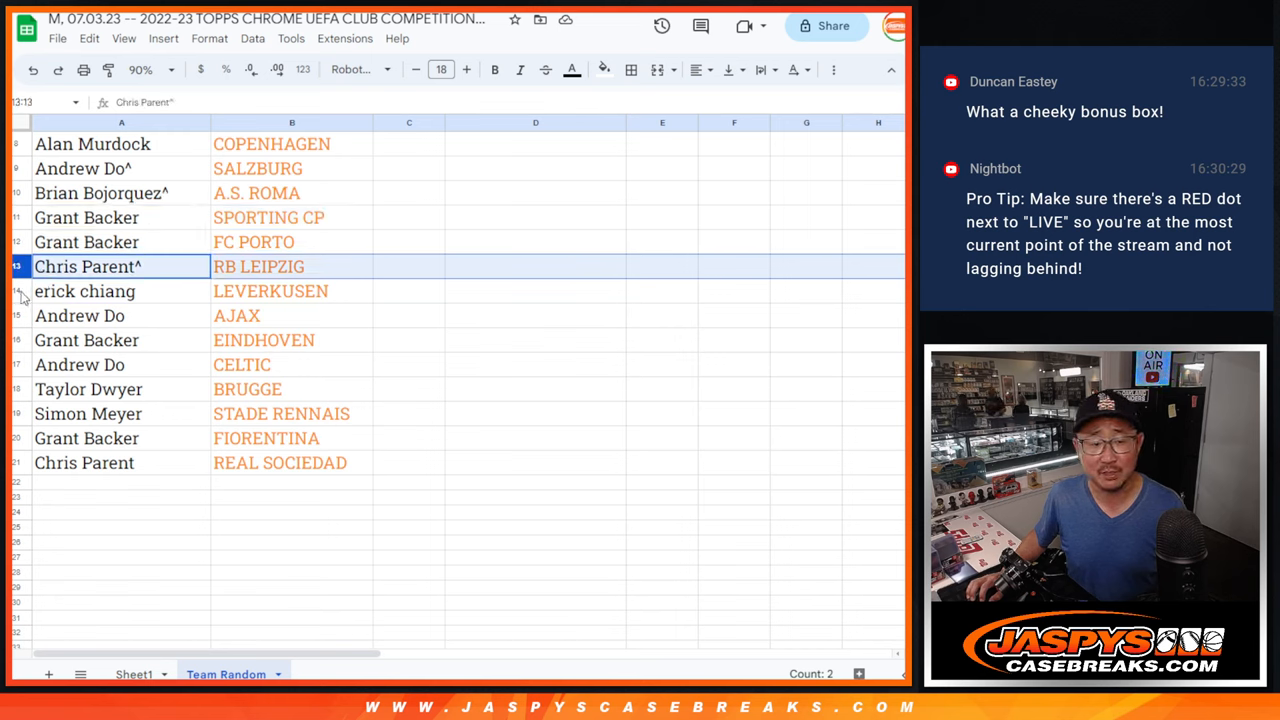
click(85, 291)
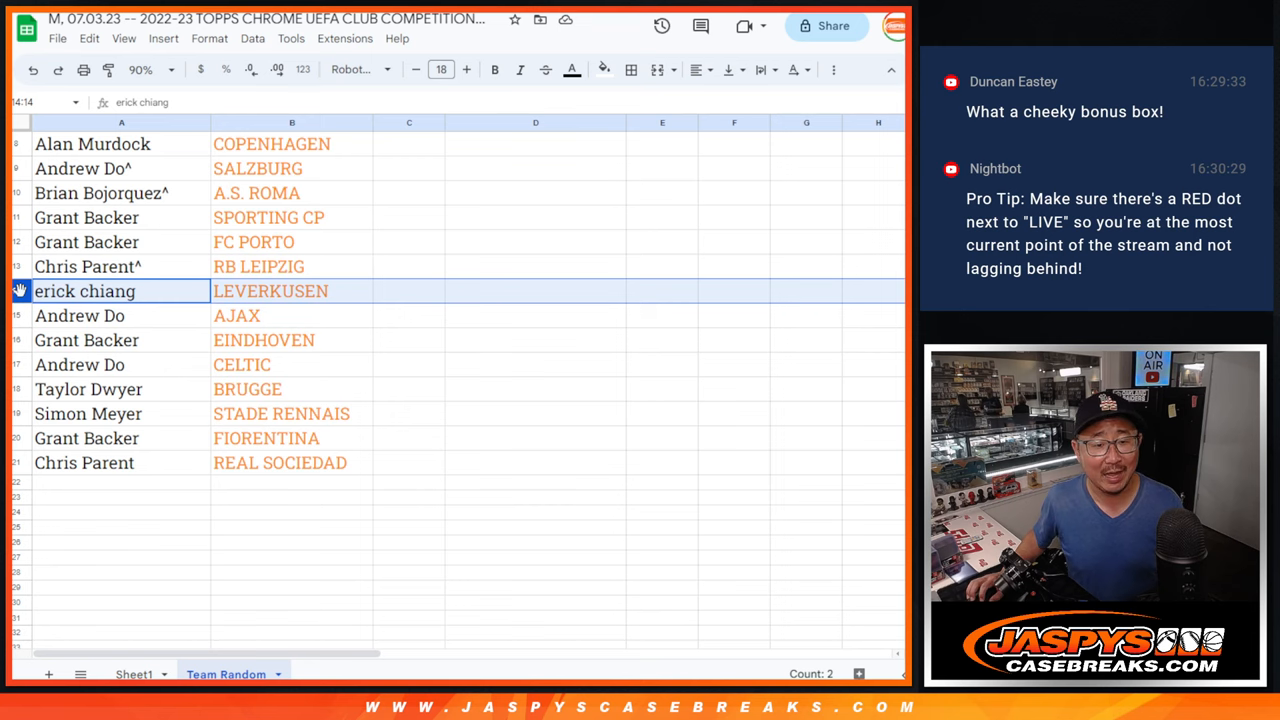
click(86, 340)
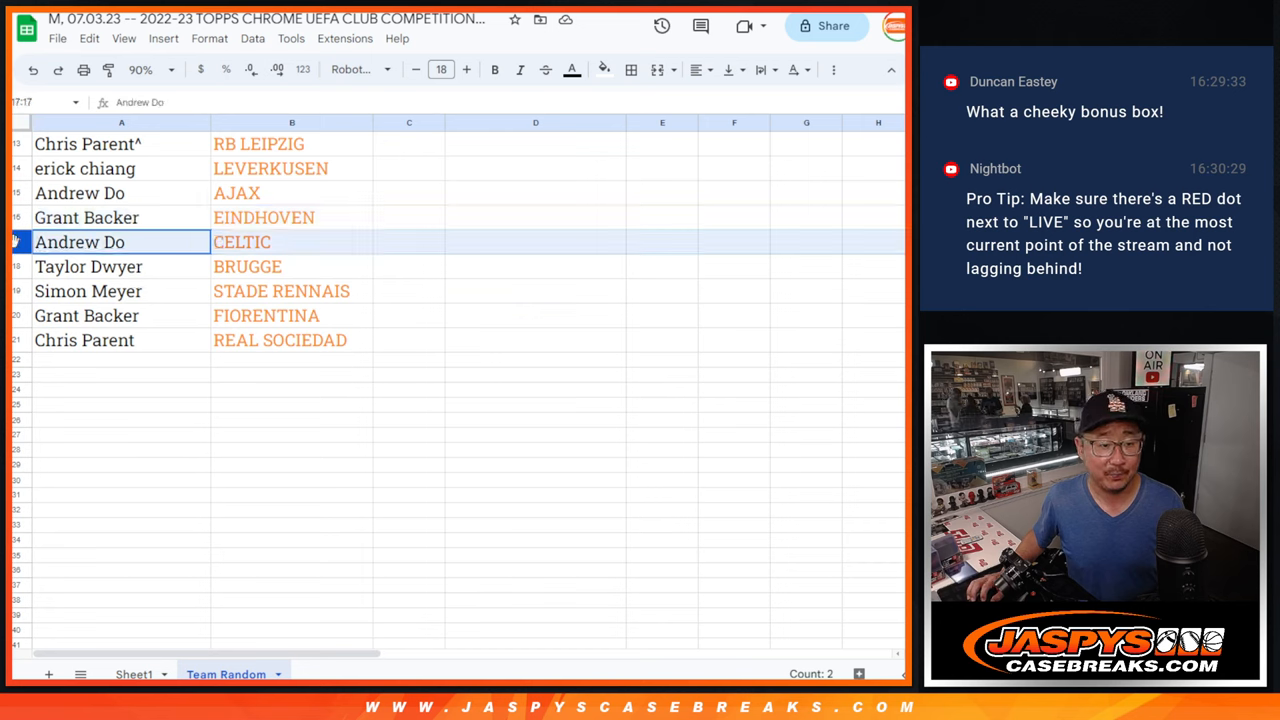
click(88, 266)
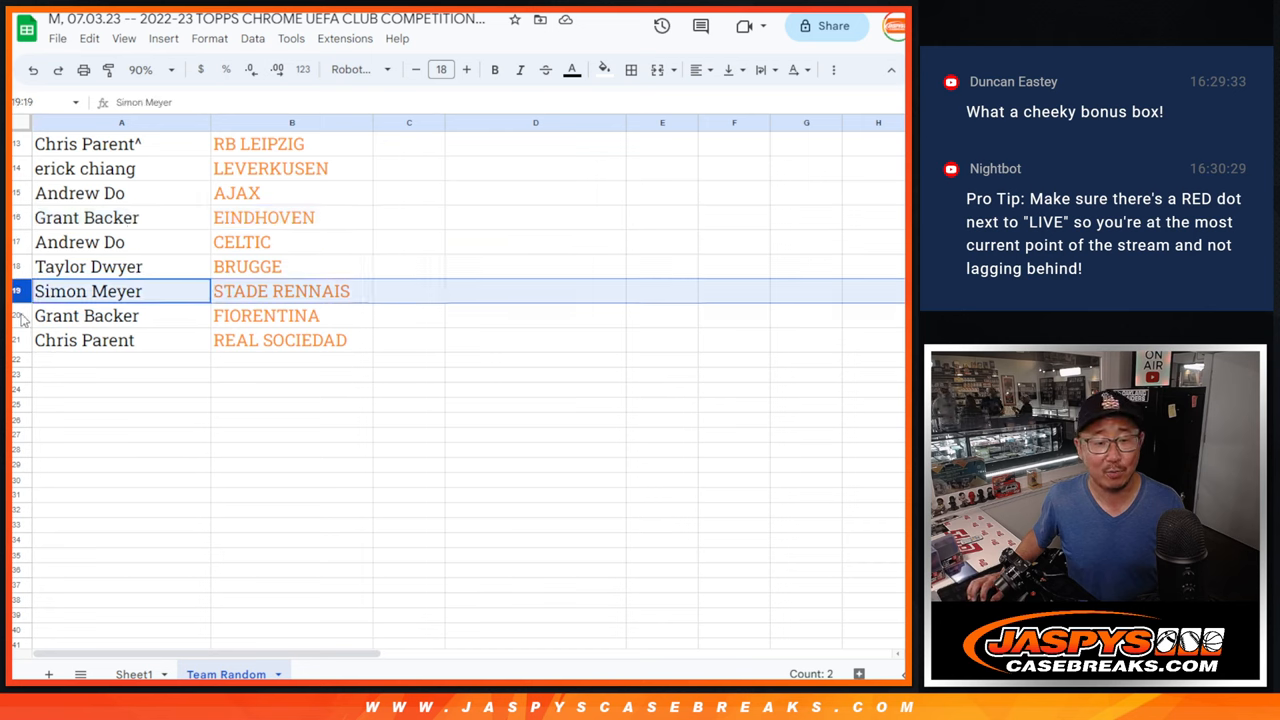
click(86, 315)
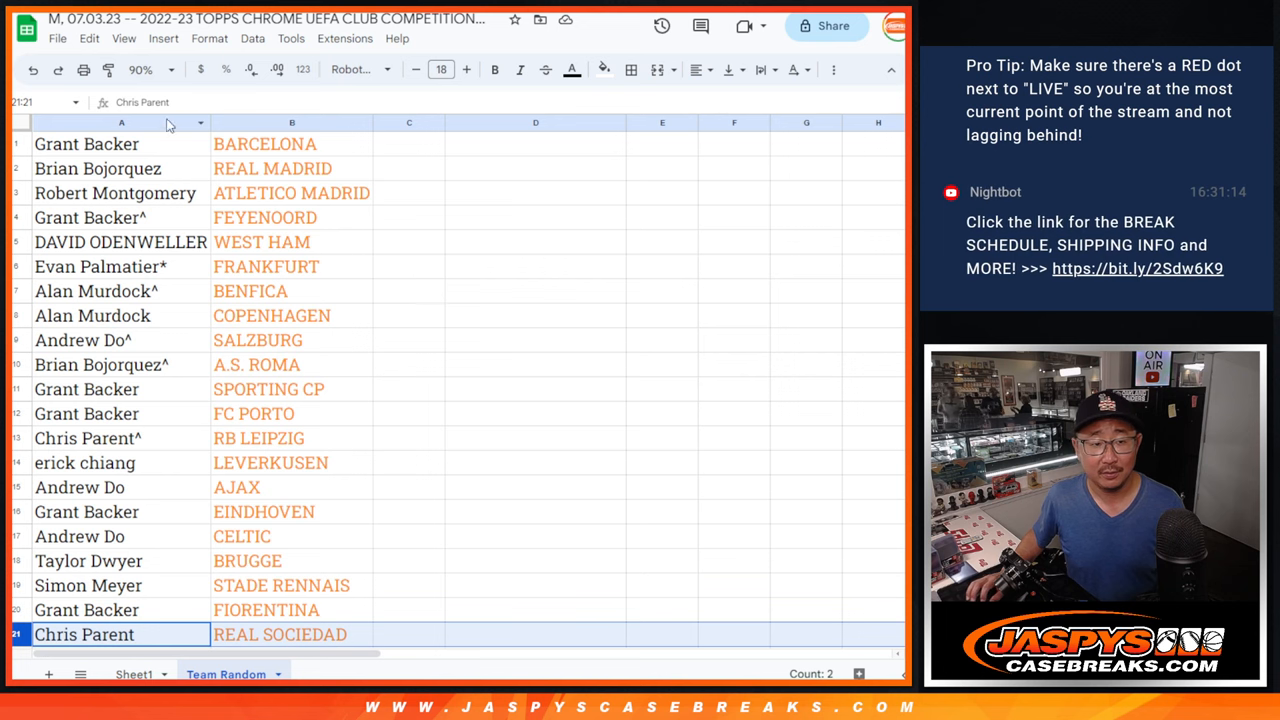
click(140, 69)
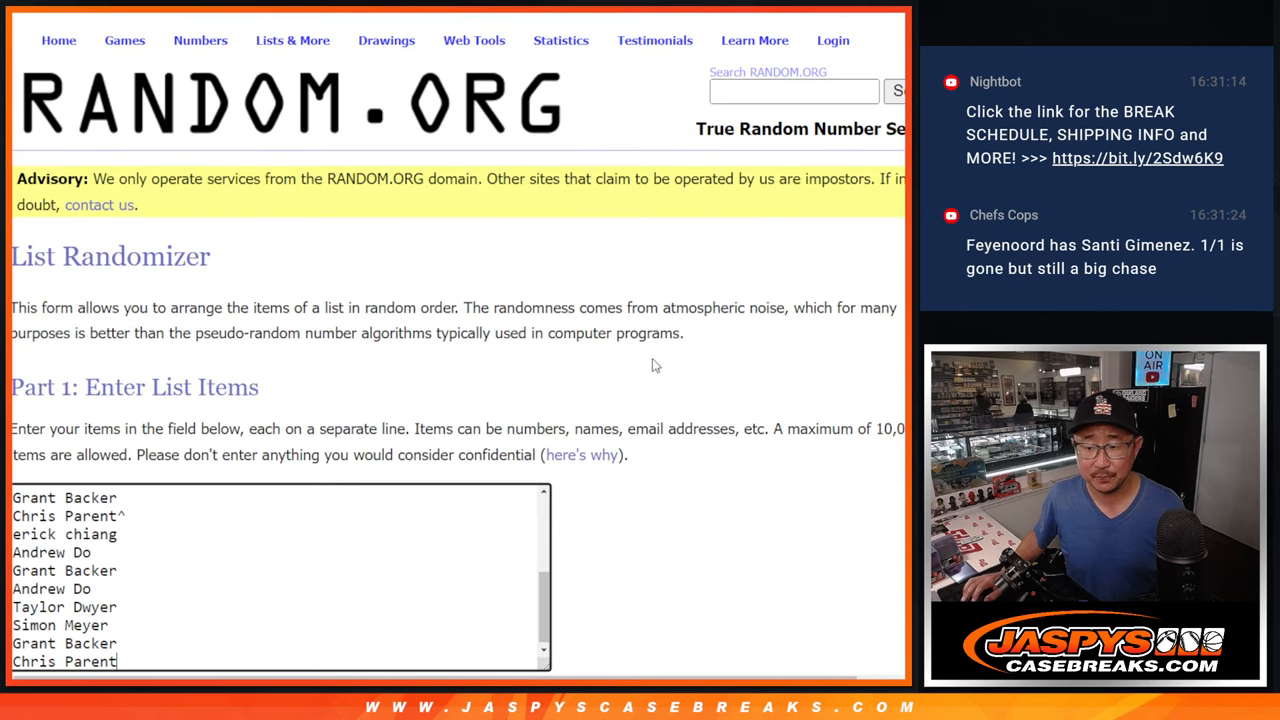
Randomize the pasted 21-name list in RANDOM.org, then shuffle it once more
scroll(down, 3)
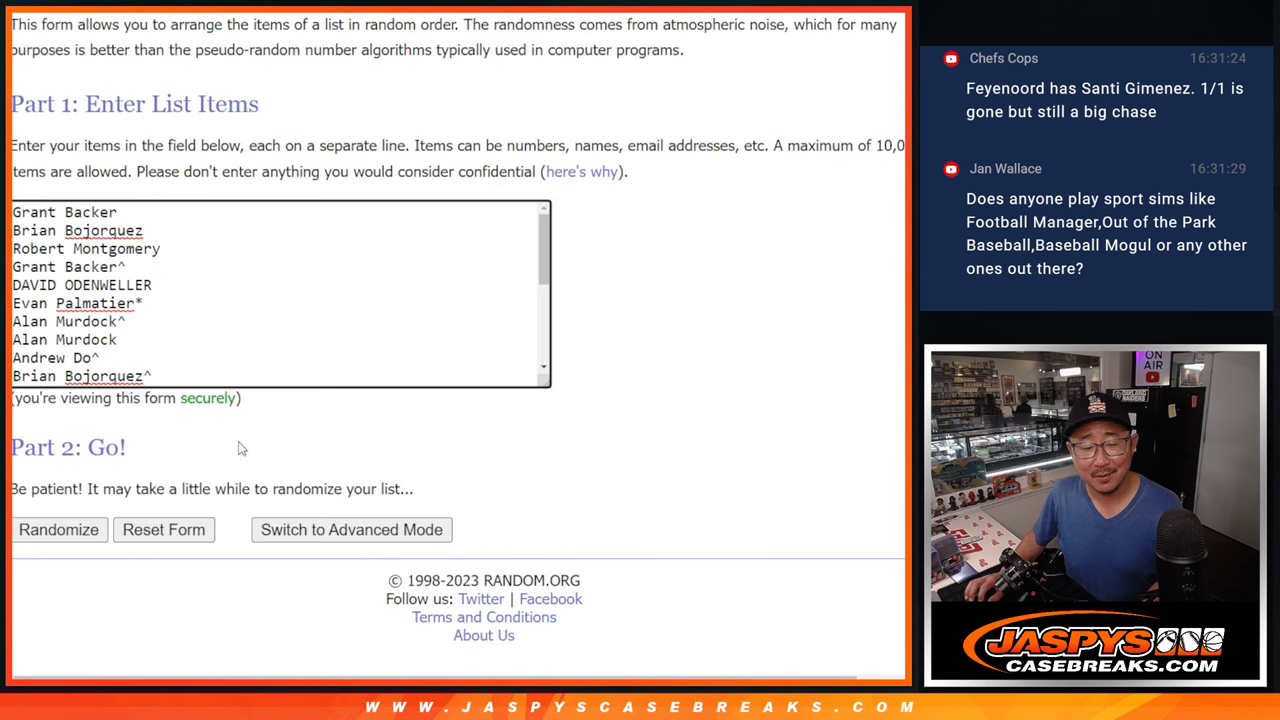
click(58, 529)
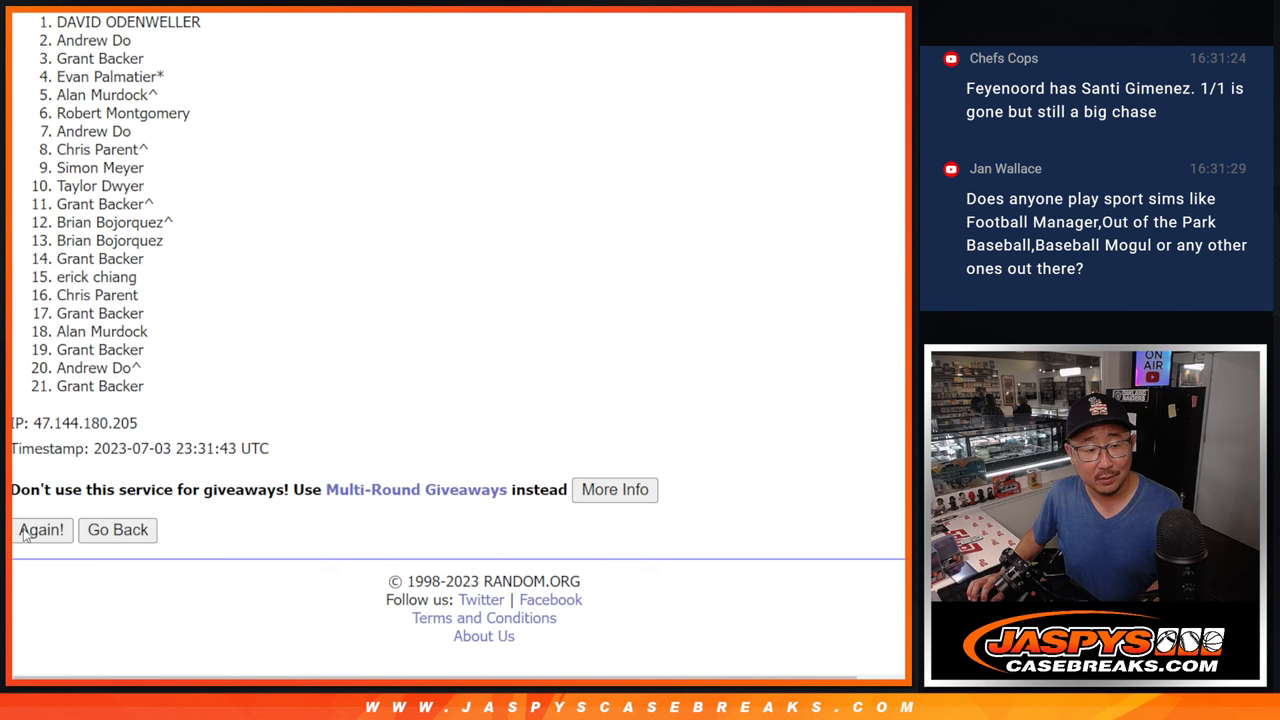
click(41, 530)
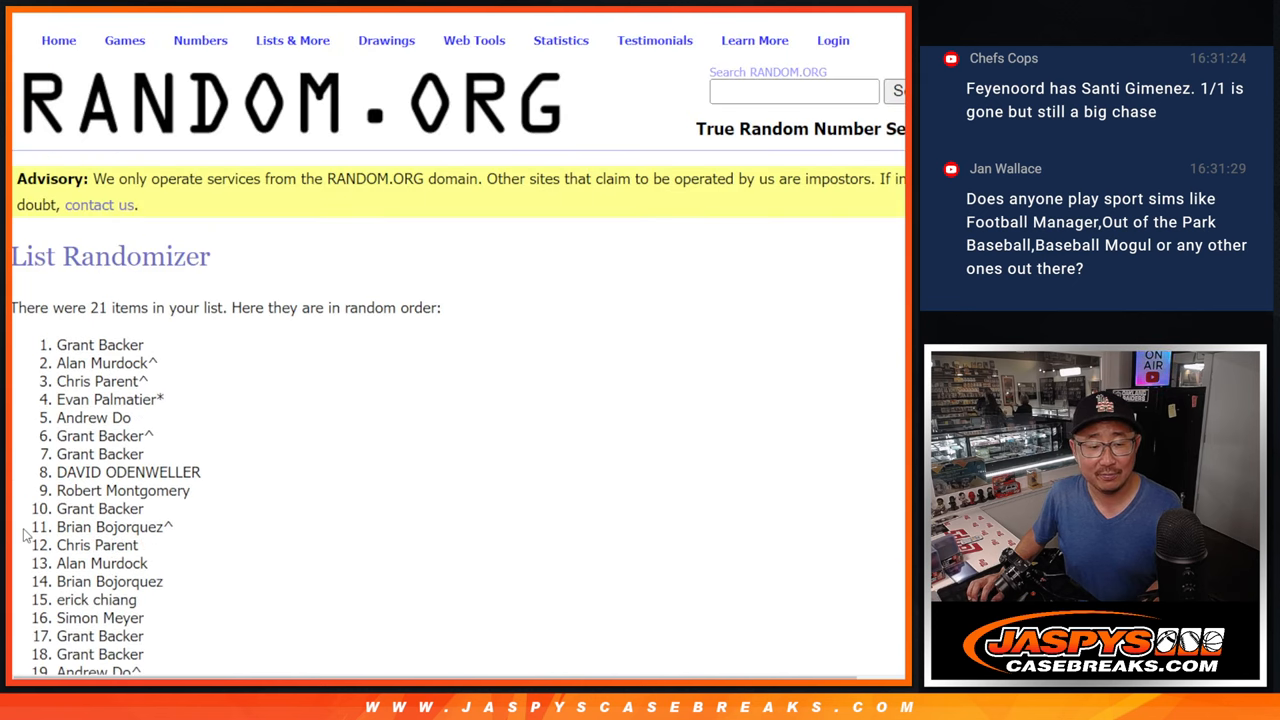
scroll(down, 3)
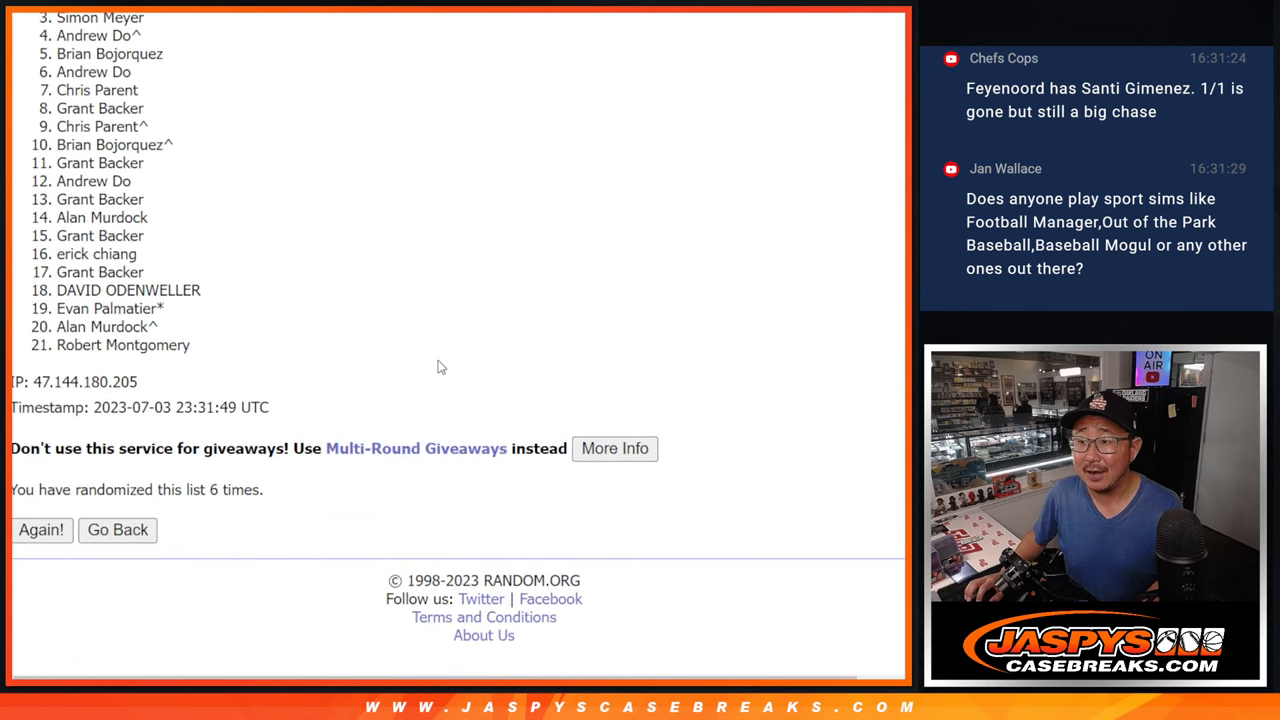